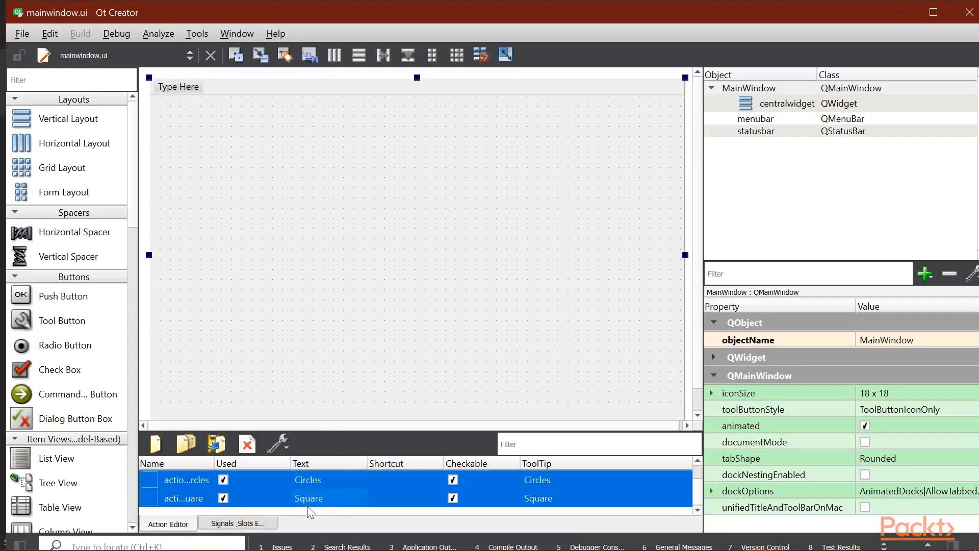
mouse_move(334, 453)
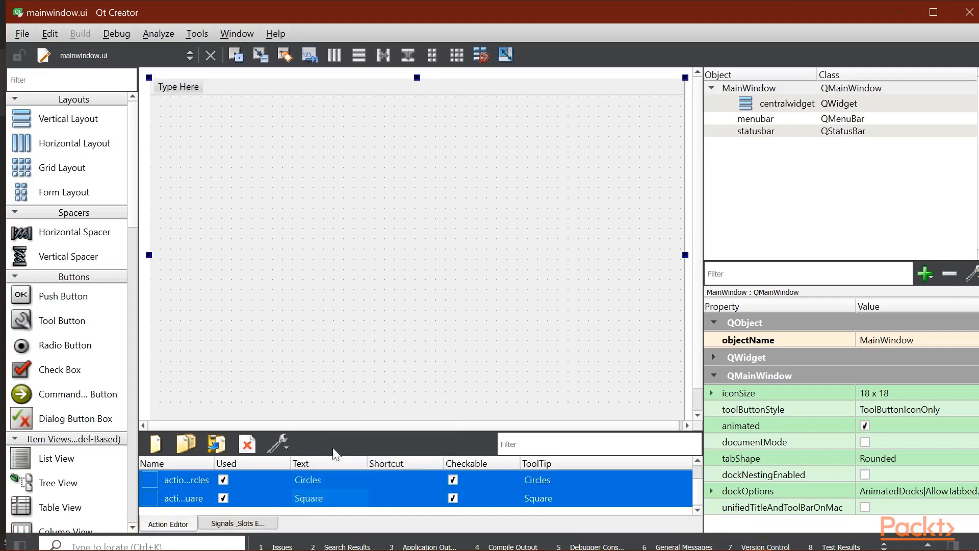
Delete the selected Circles and Square actions from the Action Editor
left_click(247, 444)
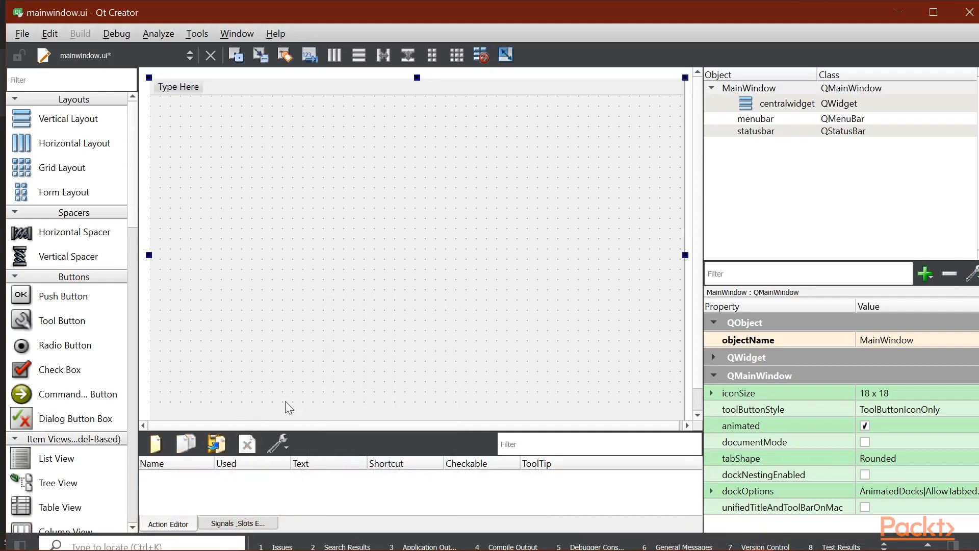
mouse_move(353, 247)
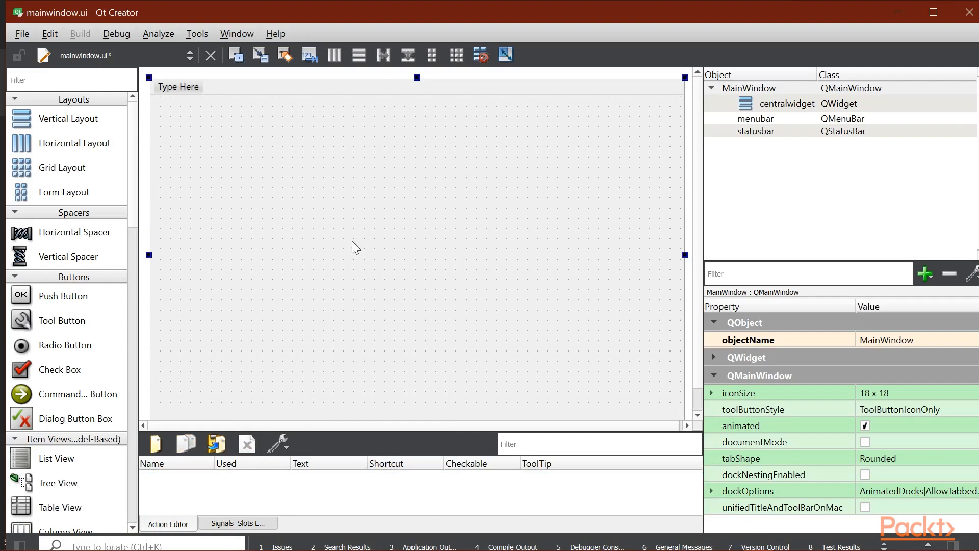
mouse_move(331, 196)
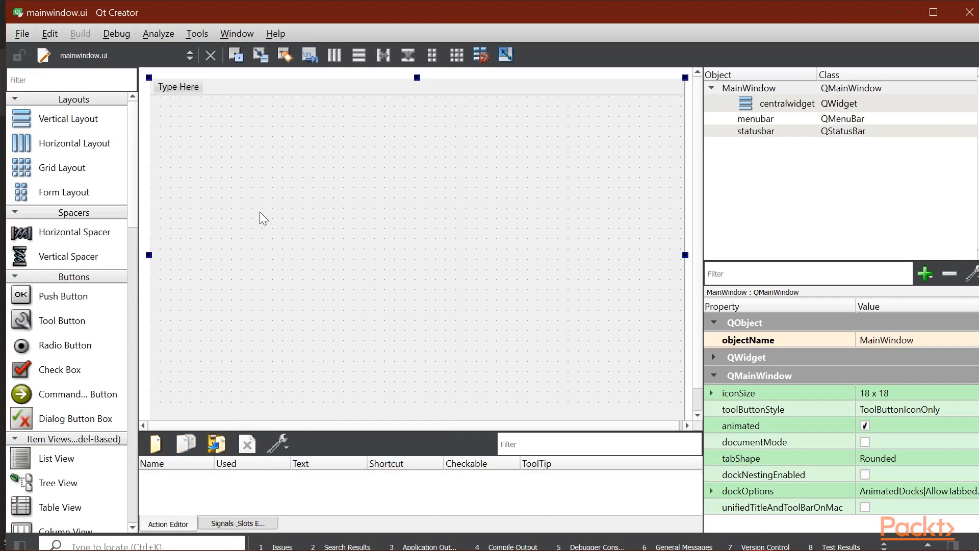
mouse_move(268, 198)
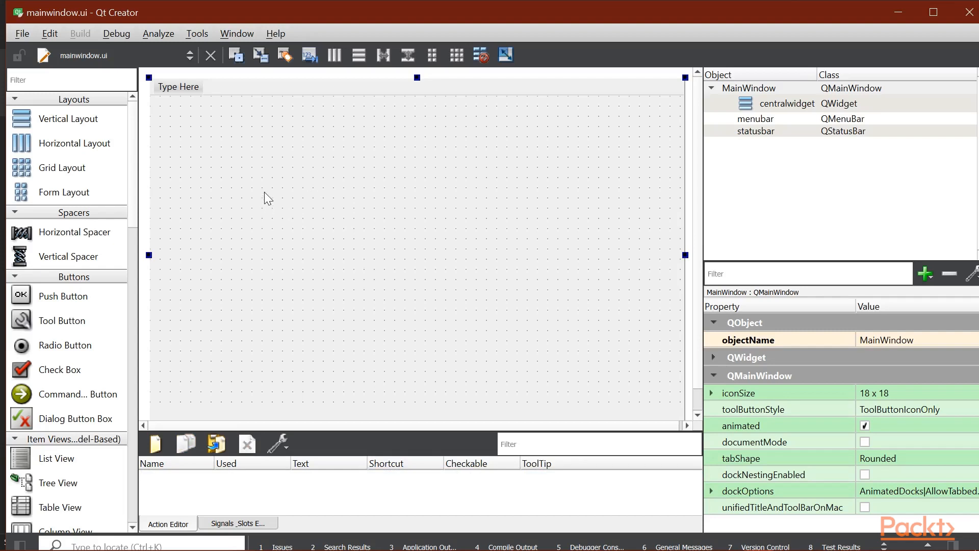
mouse_move(260, 187)
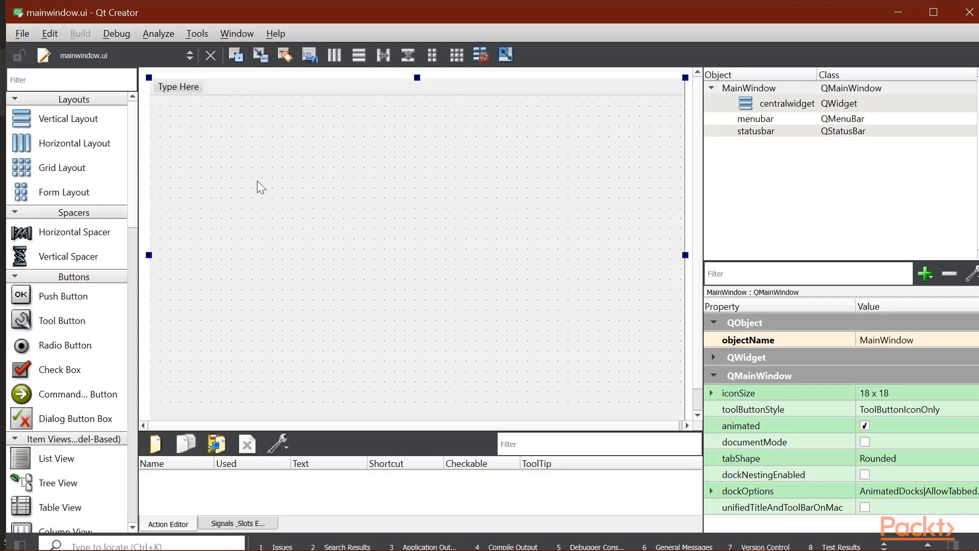
mouse_move(266, 186)
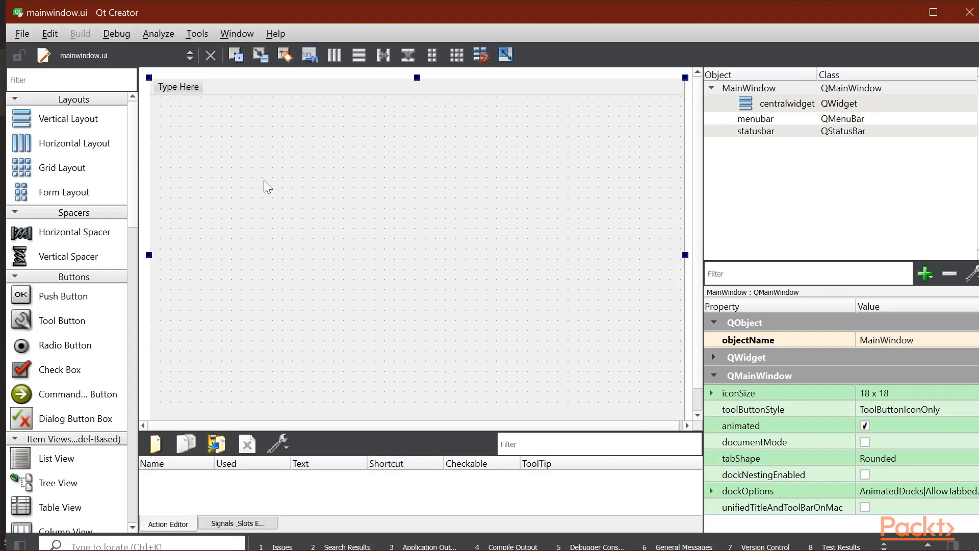
mouse_move(260, 180)
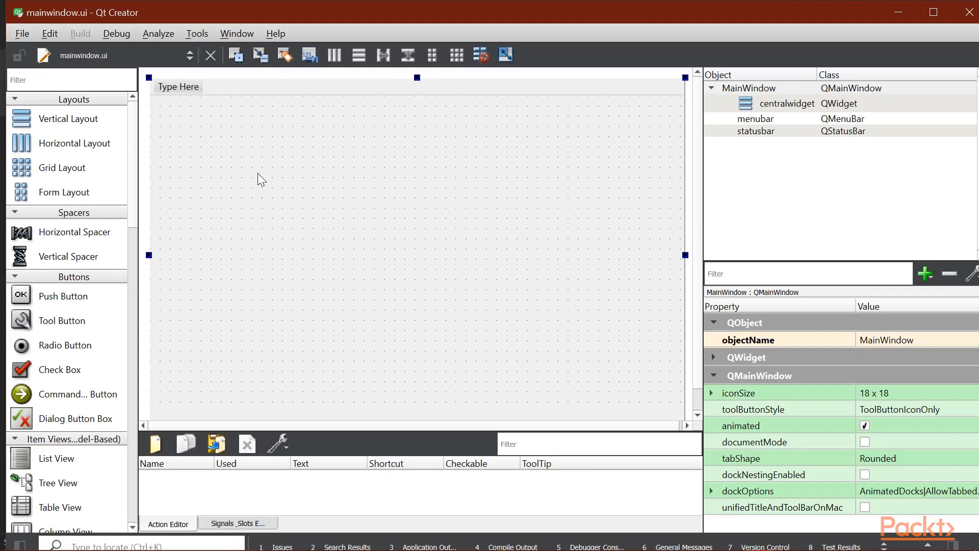
mouse_move(255, 182)
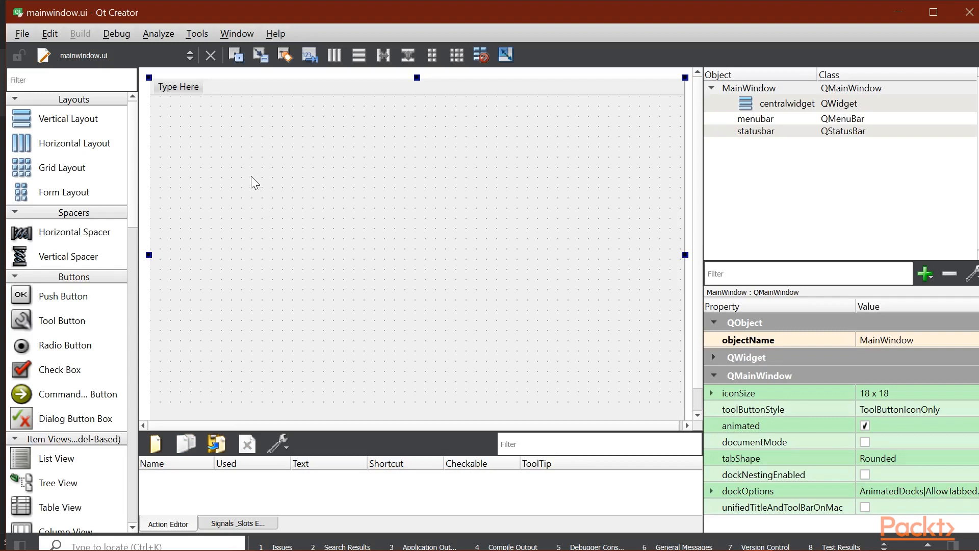
mouse_move(224, 185)
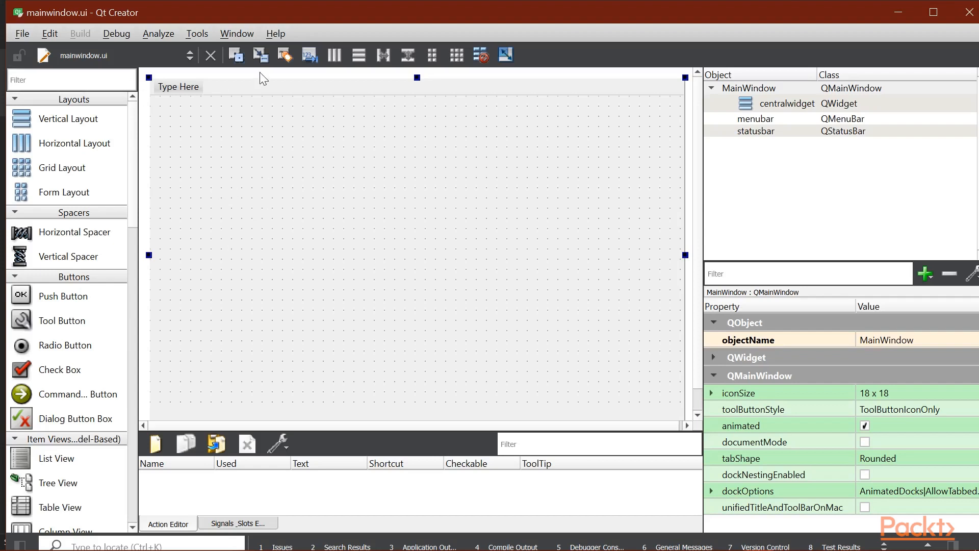
Find QWidget in the Widget Box, place a Widget on the form, then clear the filter
type("QWidget")
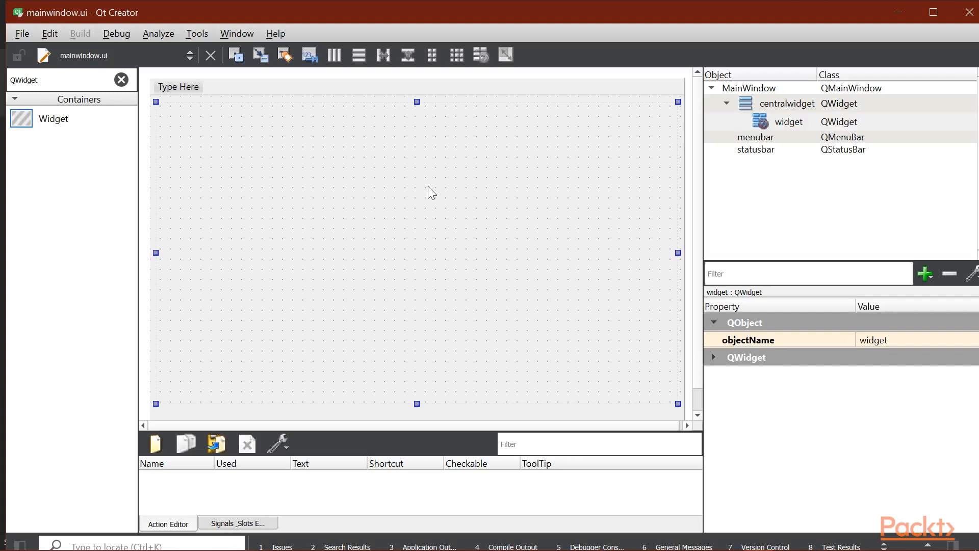
mouse_move(110, 107)
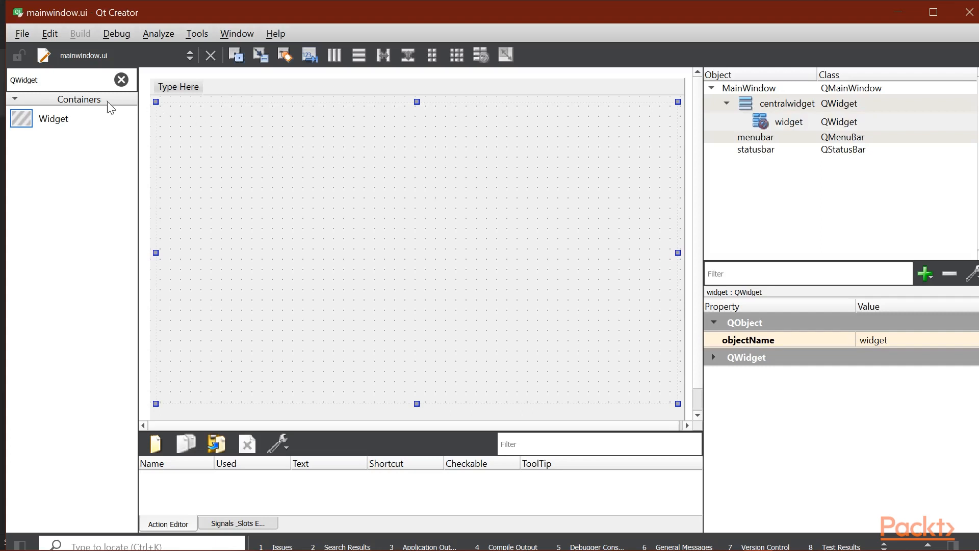
left_click(122, 79)
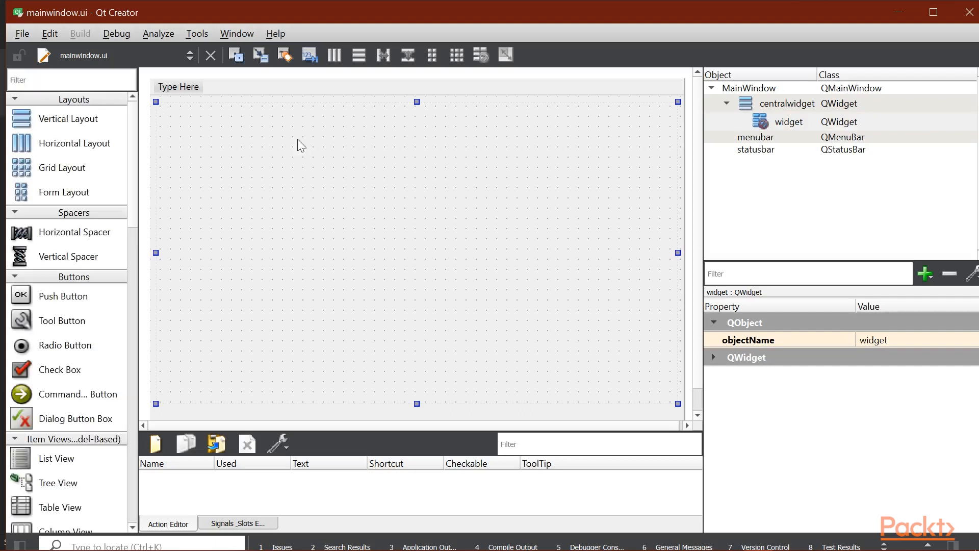
mouse_move(264, 278)
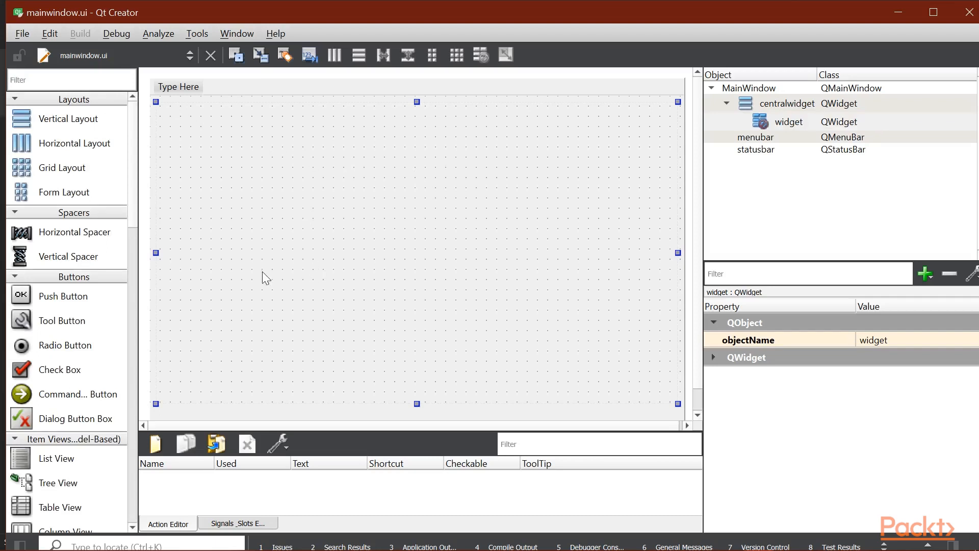
mouse_move(606, 168)
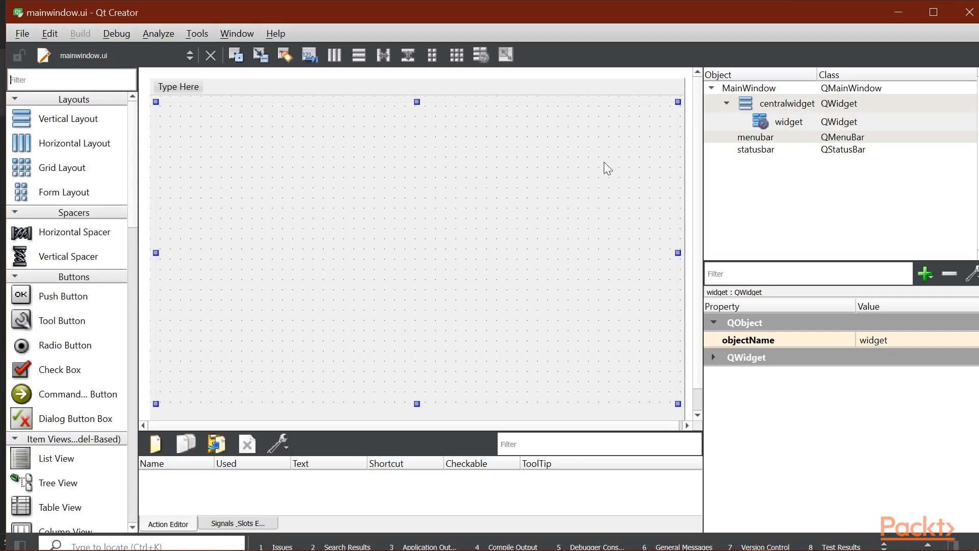
mouse_move(152, 84)
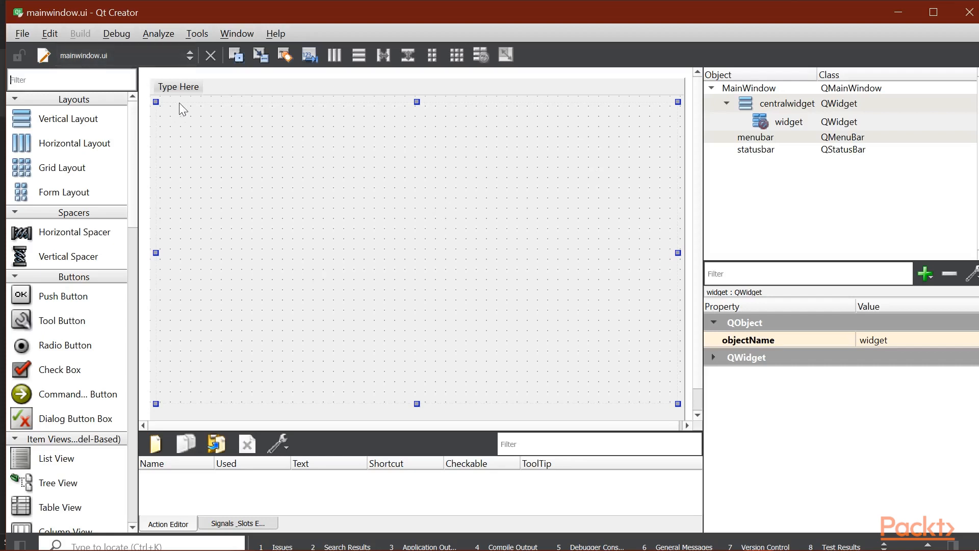
mouse_move(163, 101)
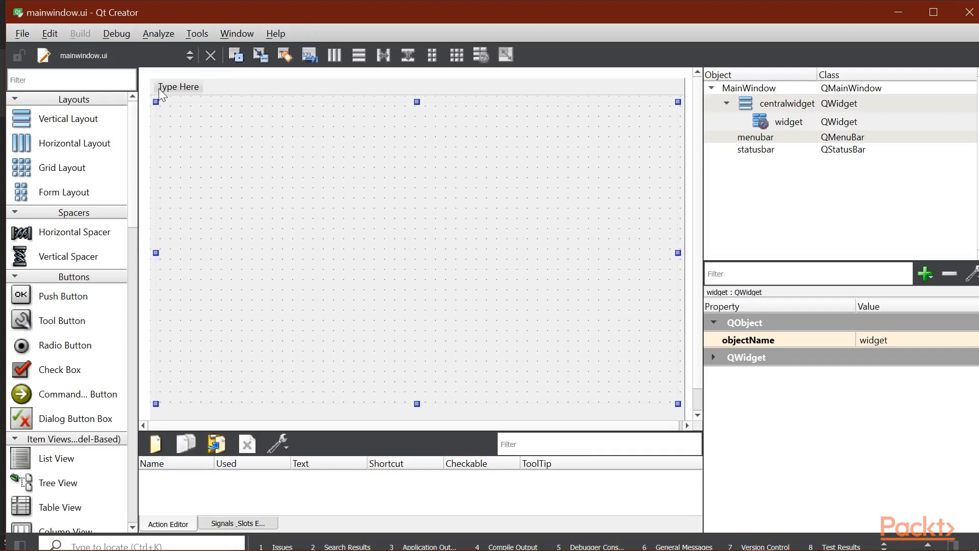
mouse_move(137, 85)
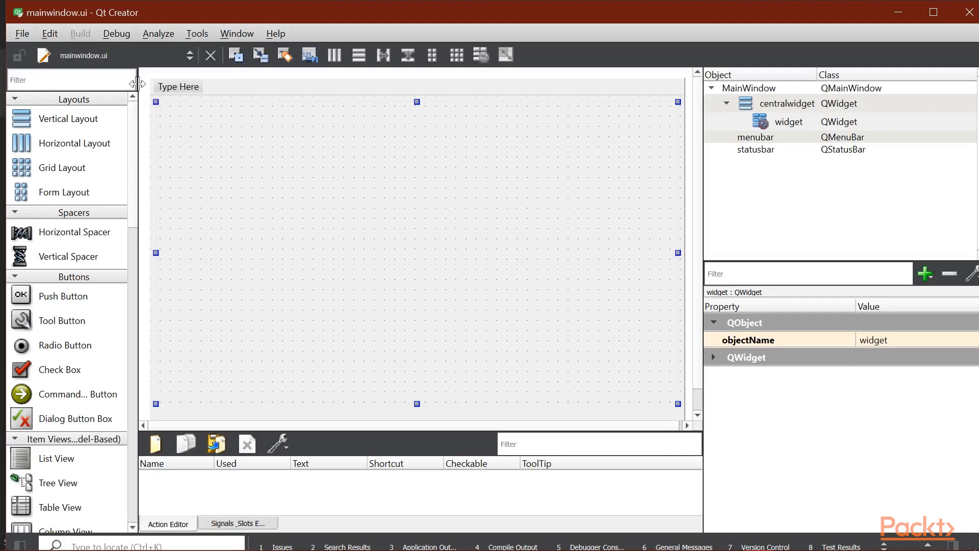
mouse_move(262, 111)
type("Paint")
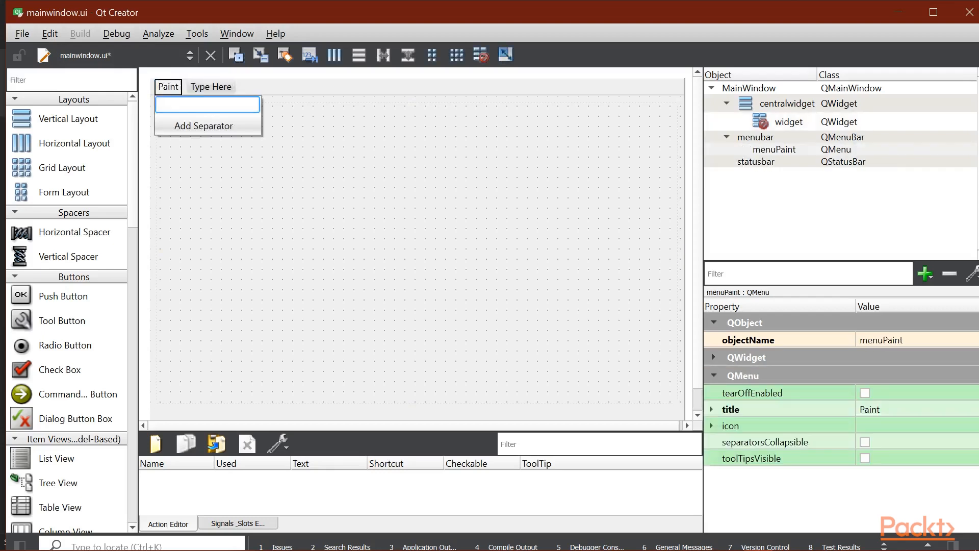
Add Freehand and Circles entries to the Paint menu and select the Freehand action
type("Freehand")
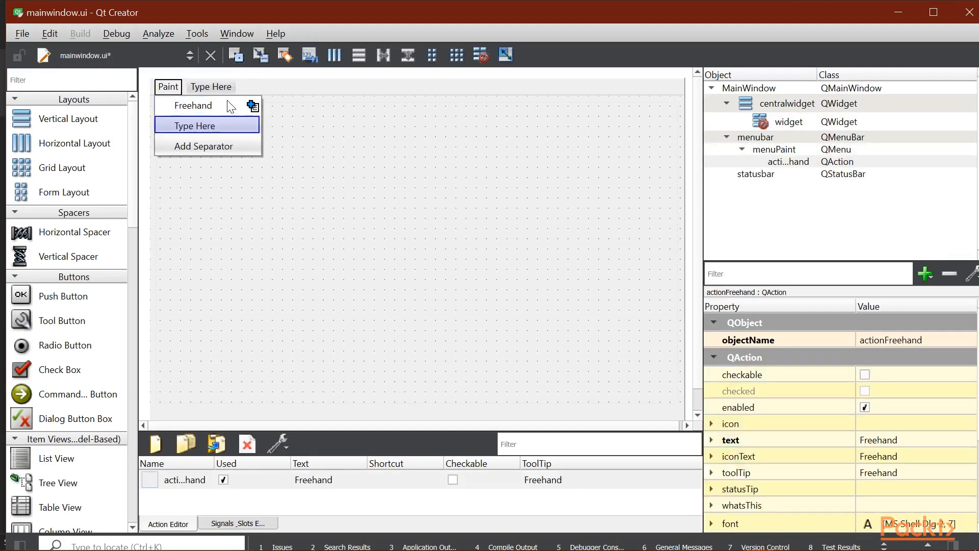
type("Circ")
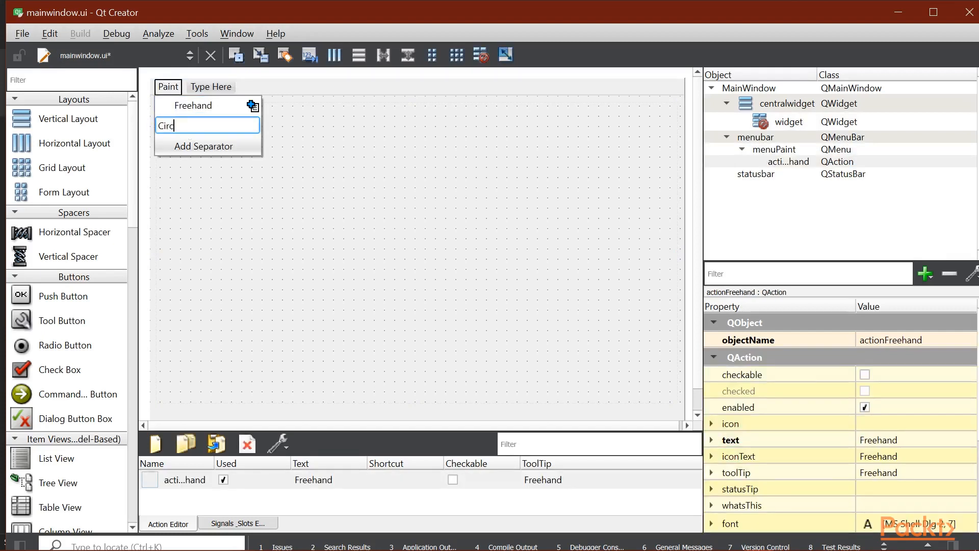
key("Return")
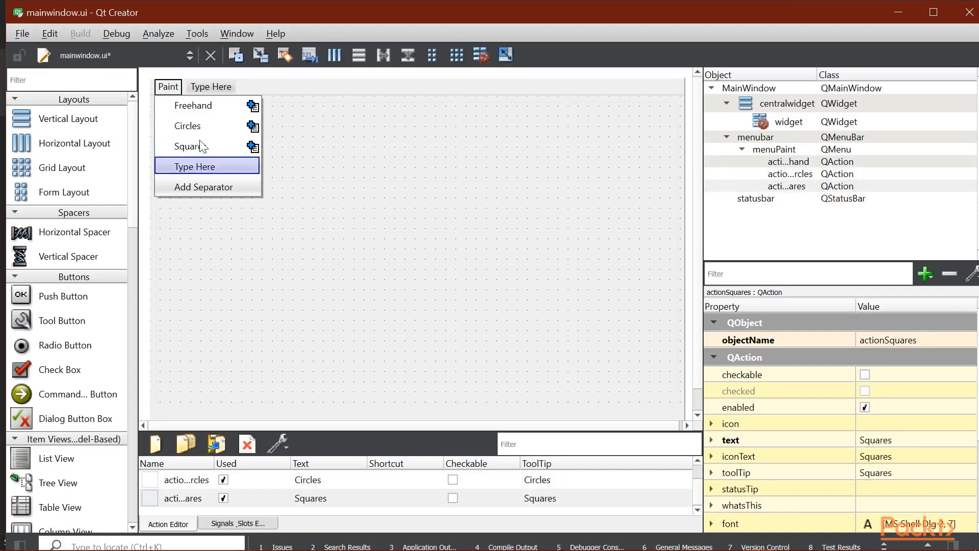
left_click(193, 104)
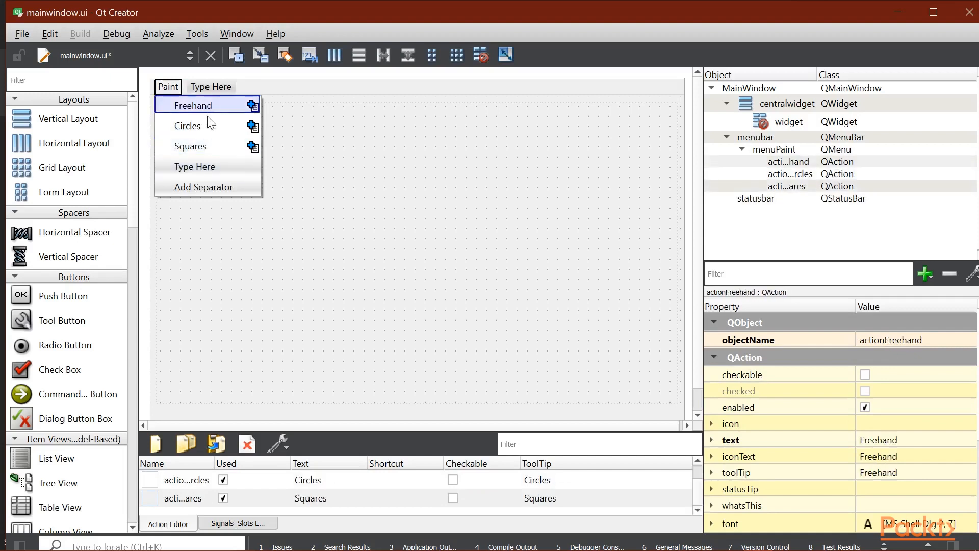
mouse_move(205, 111)
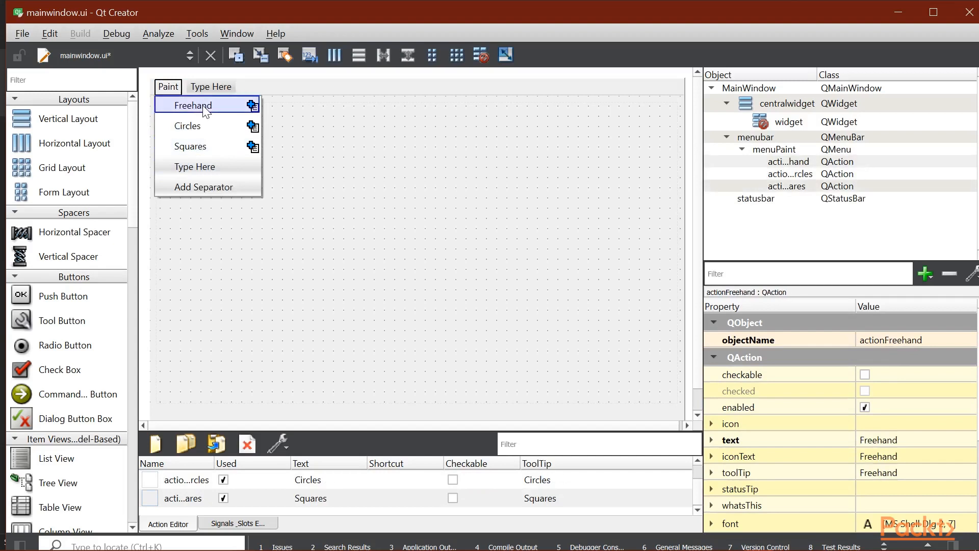
mouse_move(756, 305)
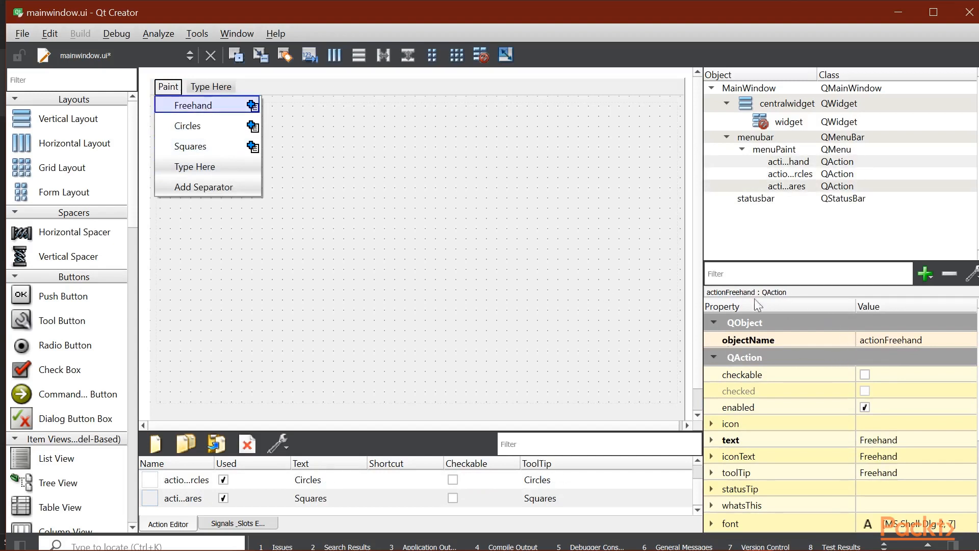
mouse_move(865, 390)
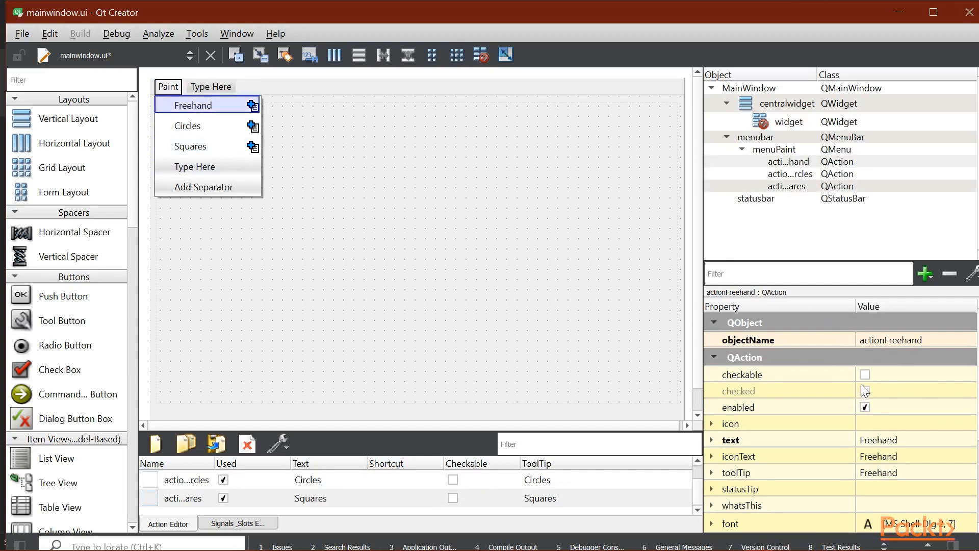
Tick the checkable property for the Freehand, Circles and Squares actions in turn
left_click(188, 126)
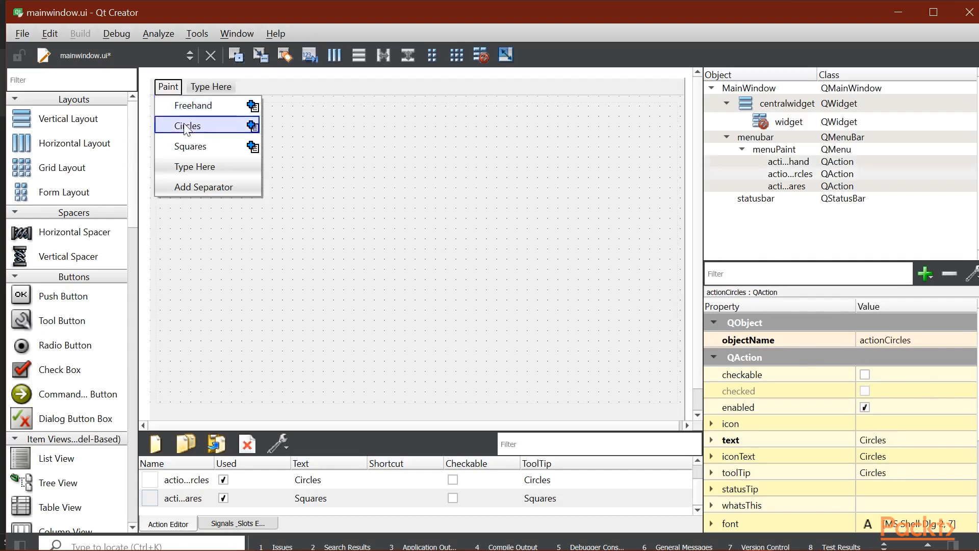
left_click(194, 104)
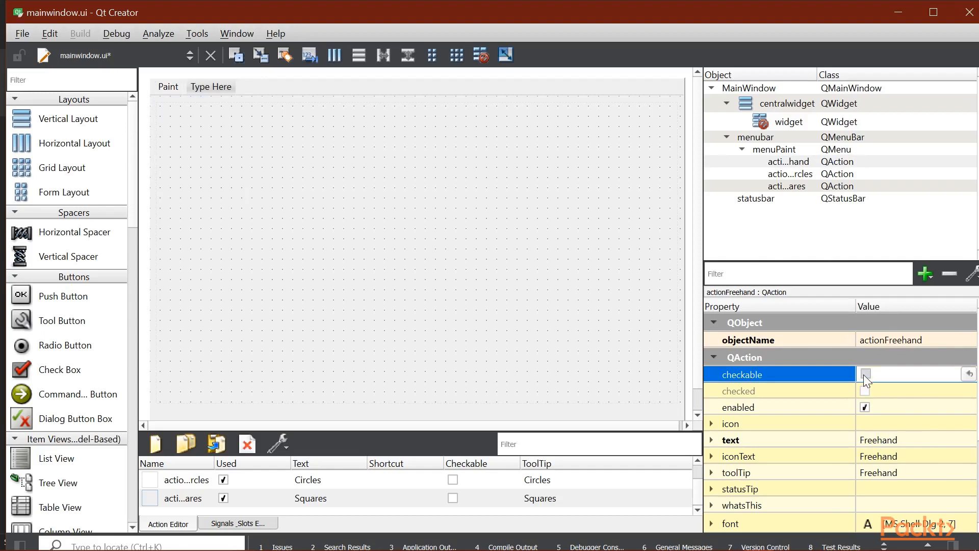
left_click(865, 374)
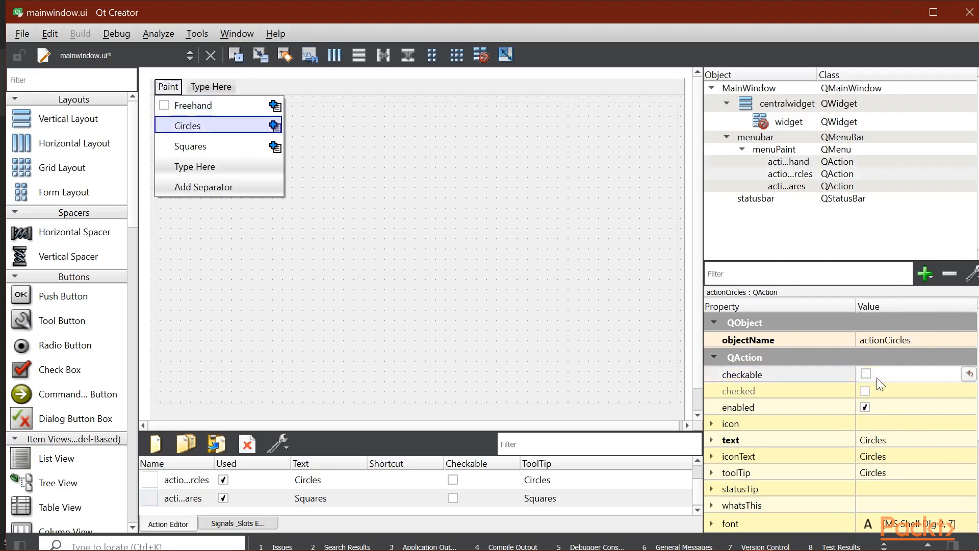
left_click(194, 104)
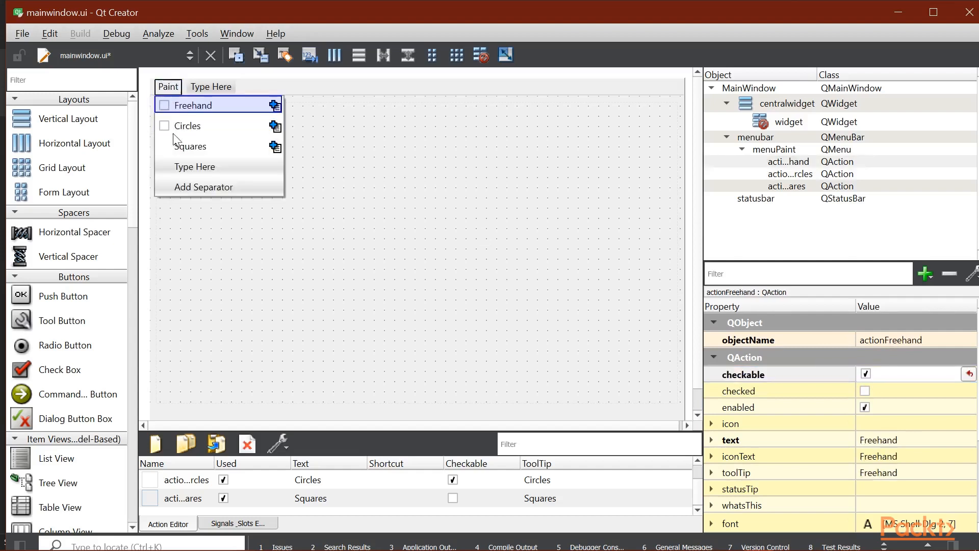
left_click(191, 146)
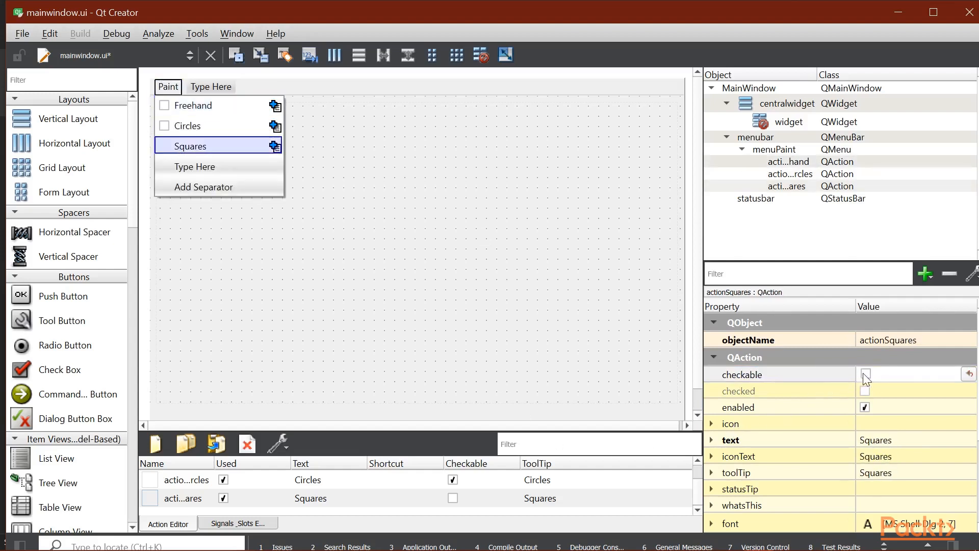
left_click(194, 105)
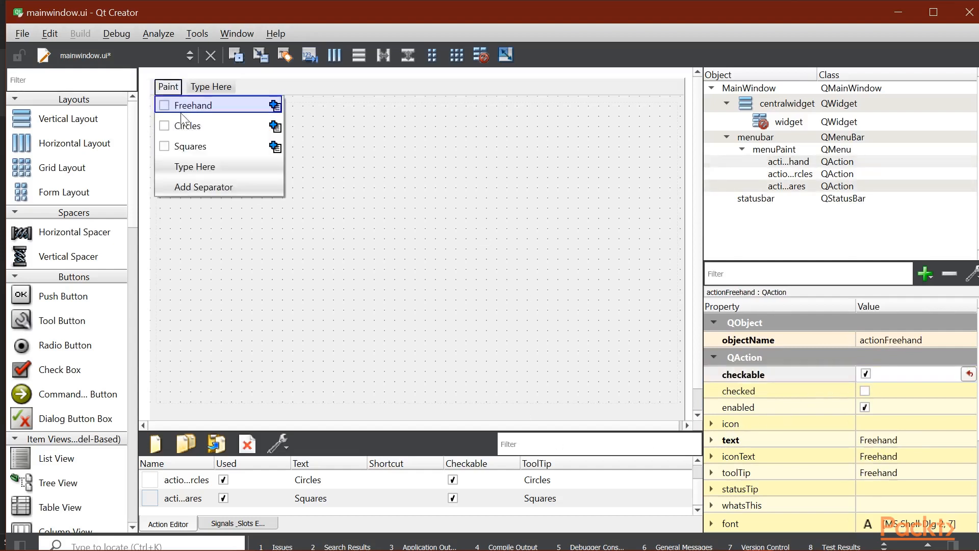
mouse_move(869, 505)
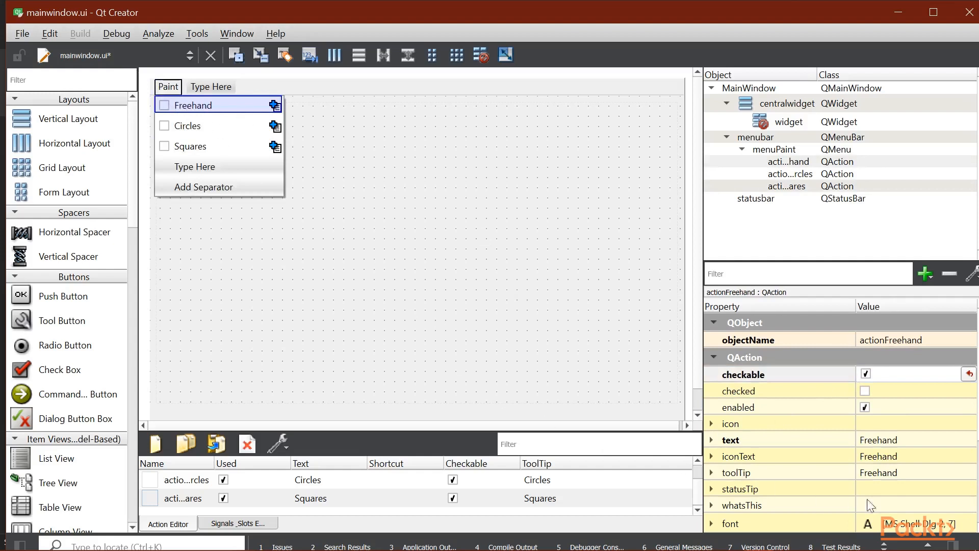
mouse_move(866, 399)
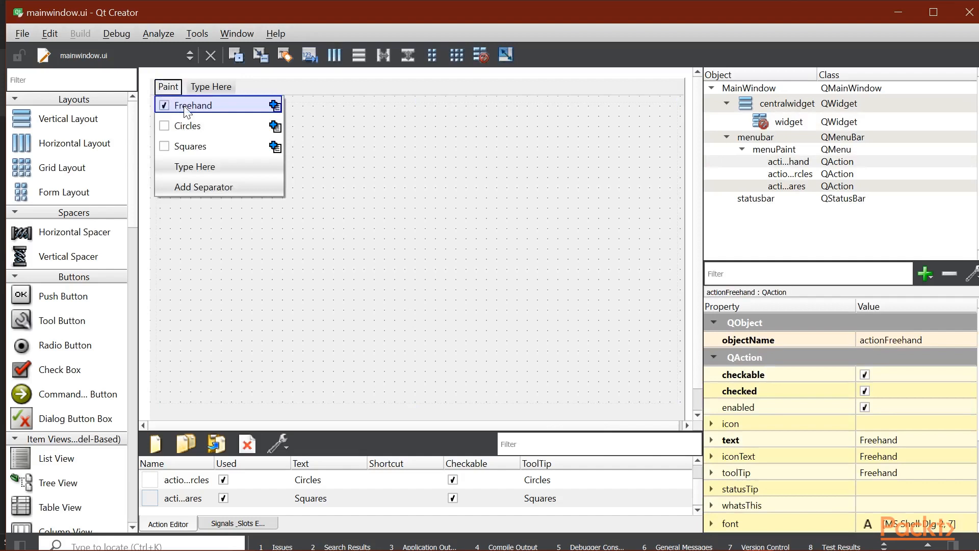
Review the Paint menu checkmarks and start a Form Editor preview of the main window
left_click(415, 253)
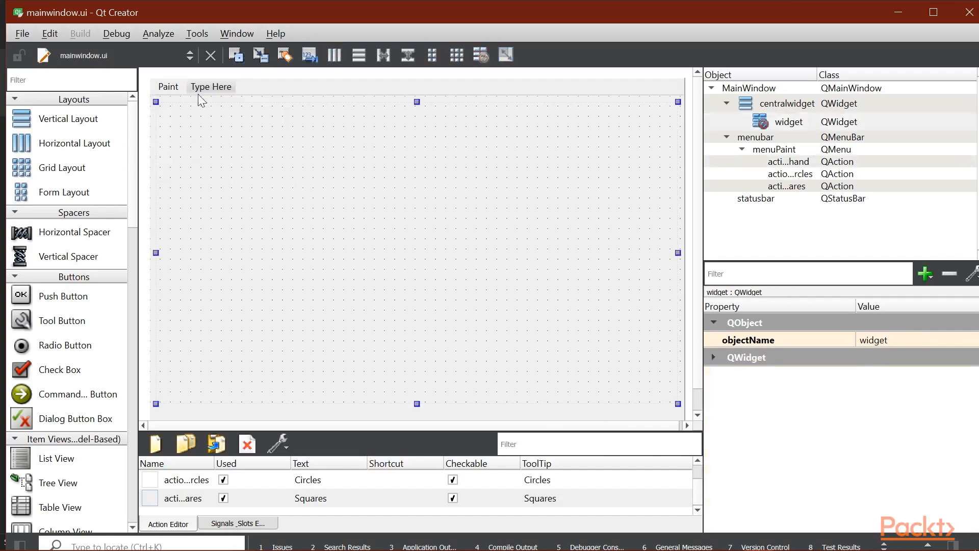
left_click(166, 86)
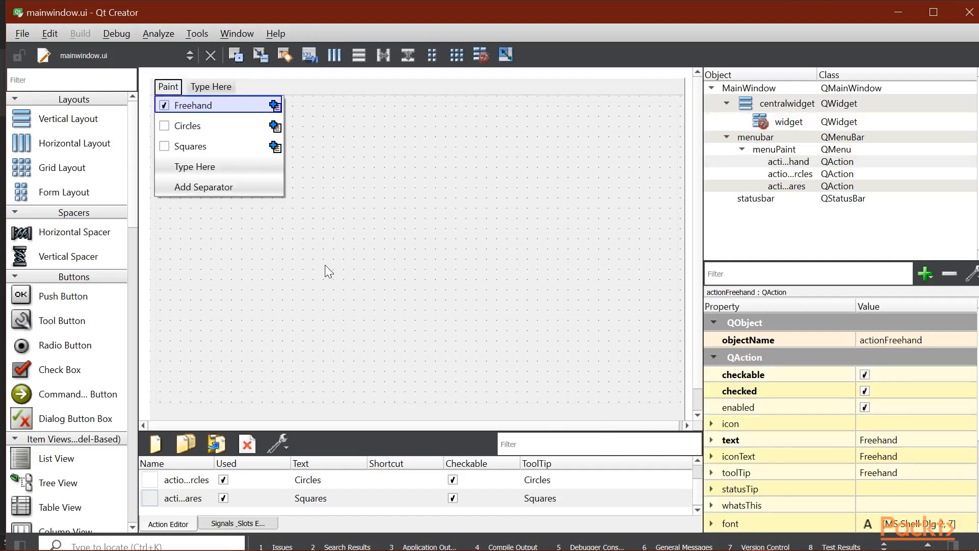
mouse_move(290, 256)
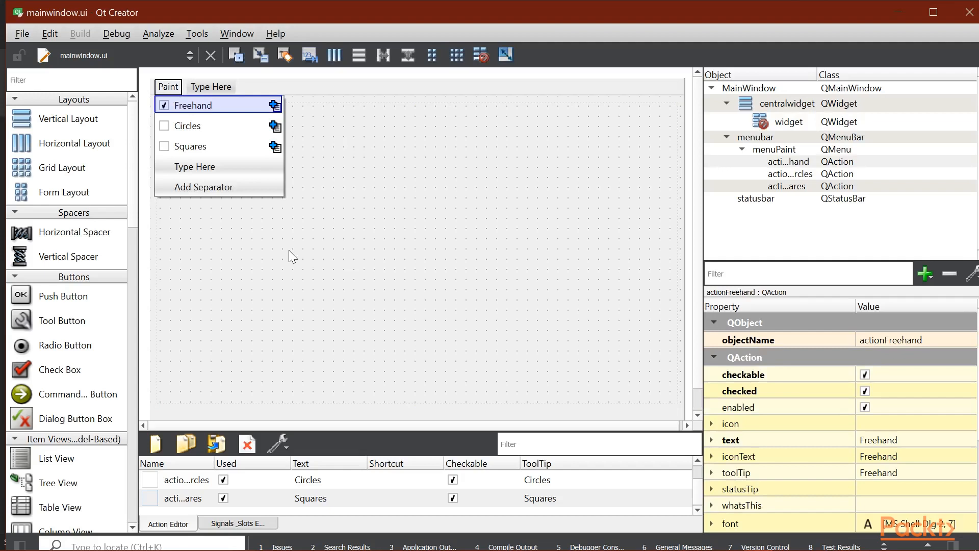
mouse_move(351, 165)
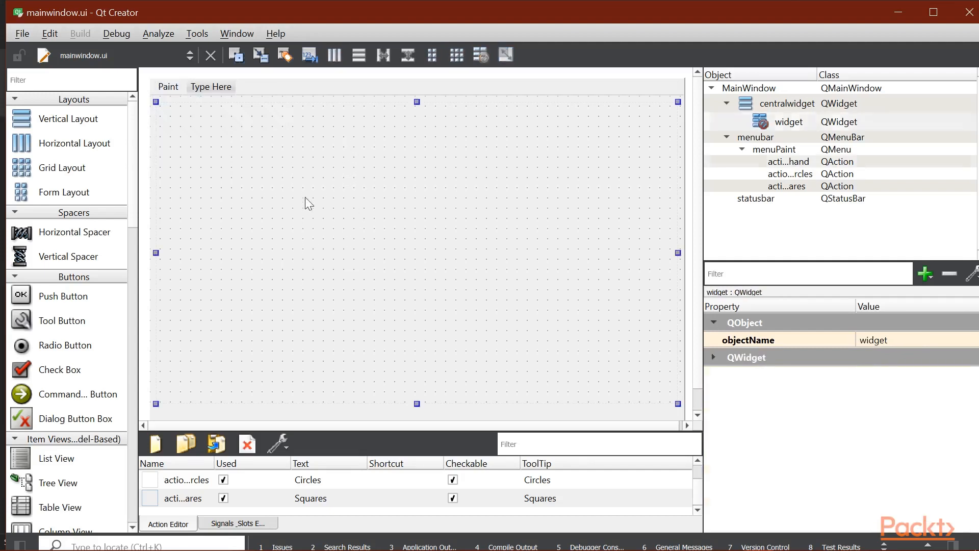
left_click(197, 33)
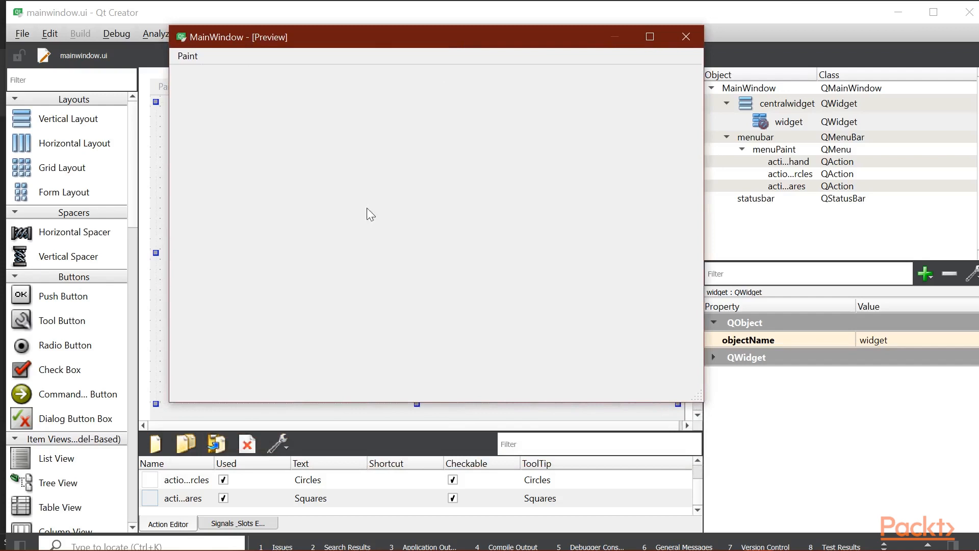
left_click(187, 55)
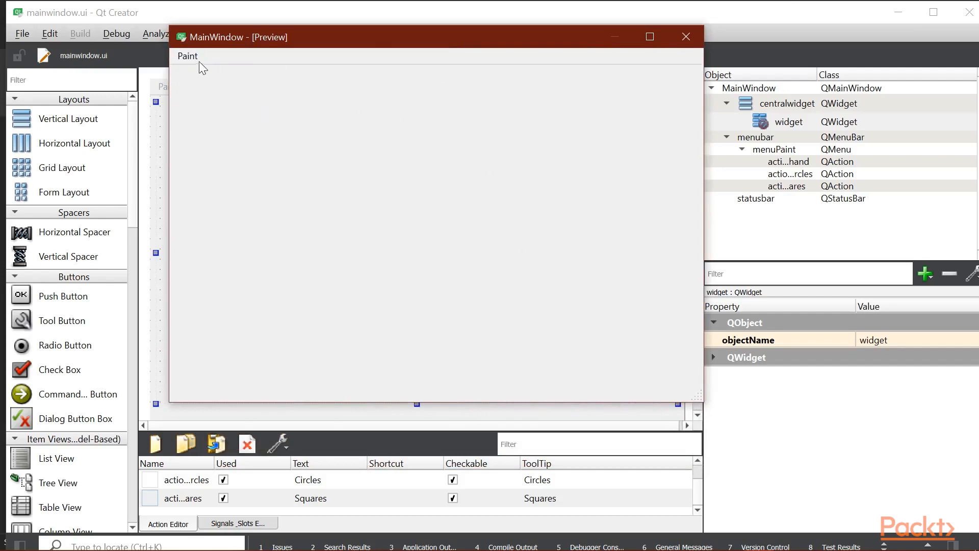
mouse_move(206, 84)
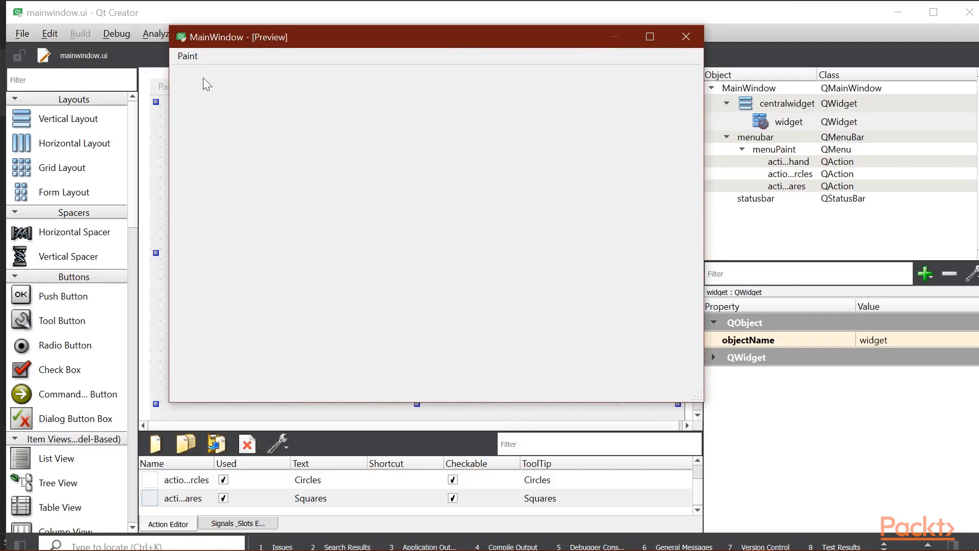
left_click(187, 55)
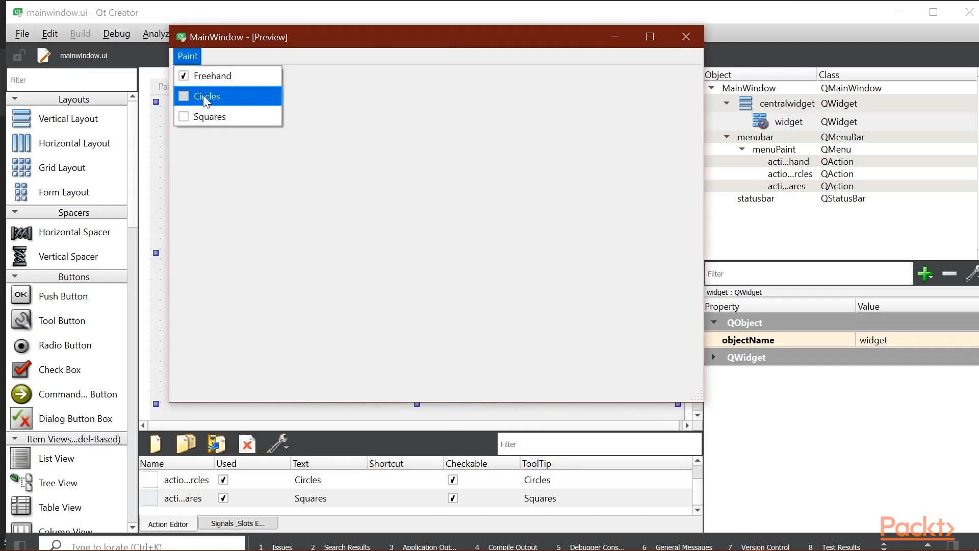
left_click(206, 96)
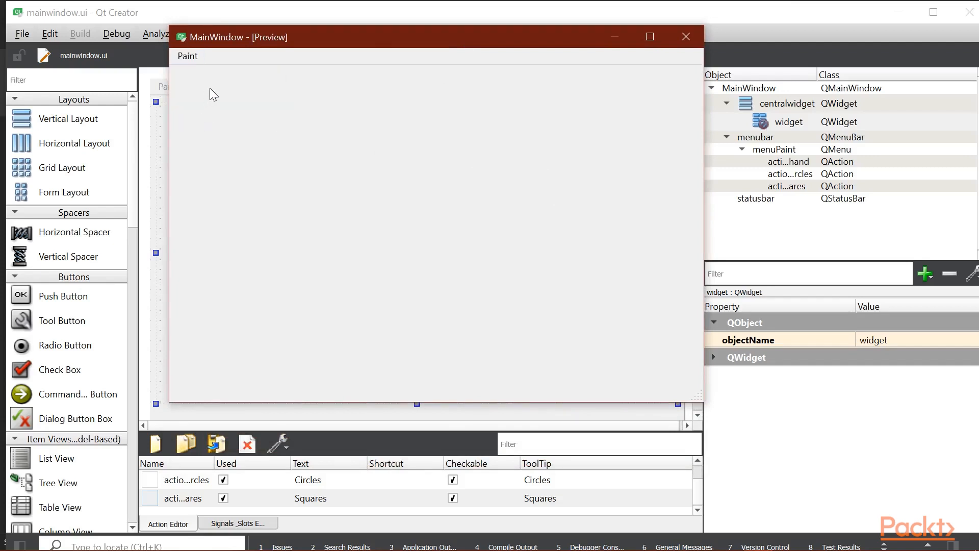
left_click(686, 37)
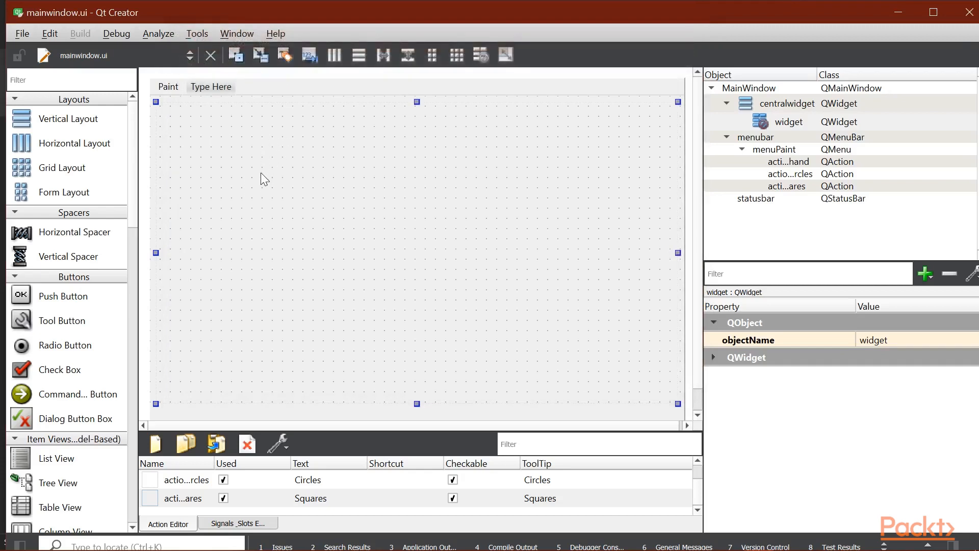
mouse_move(260, 169)
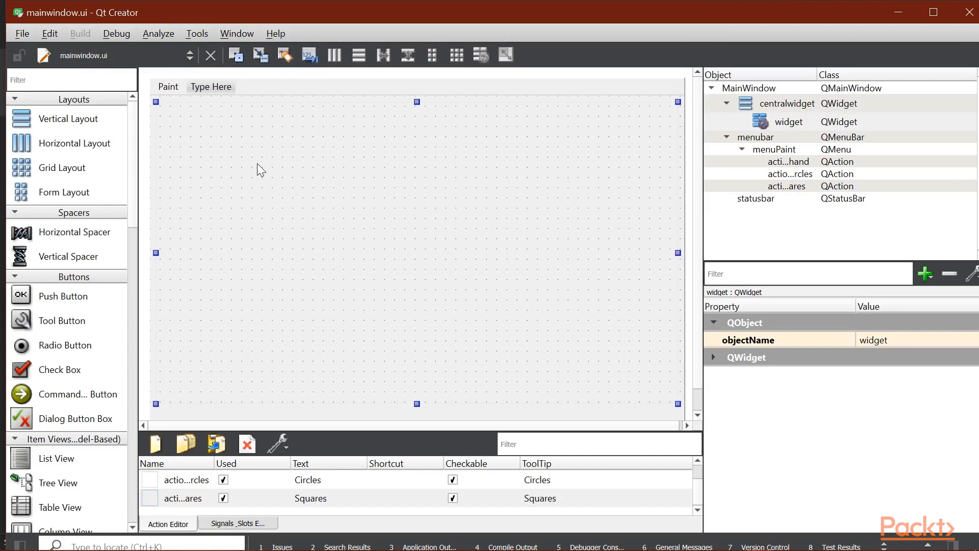
mouse_move(258, 179)
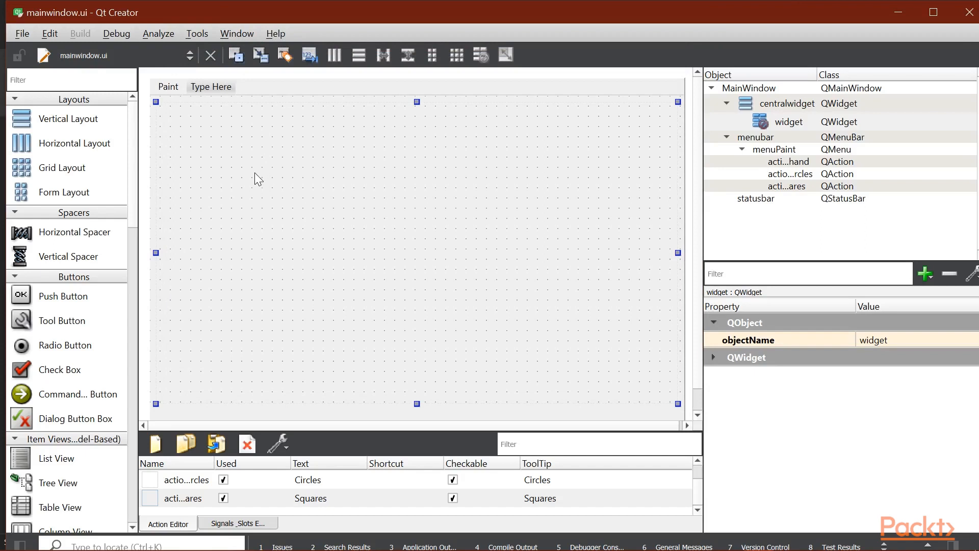
mouse_move(260, 169)
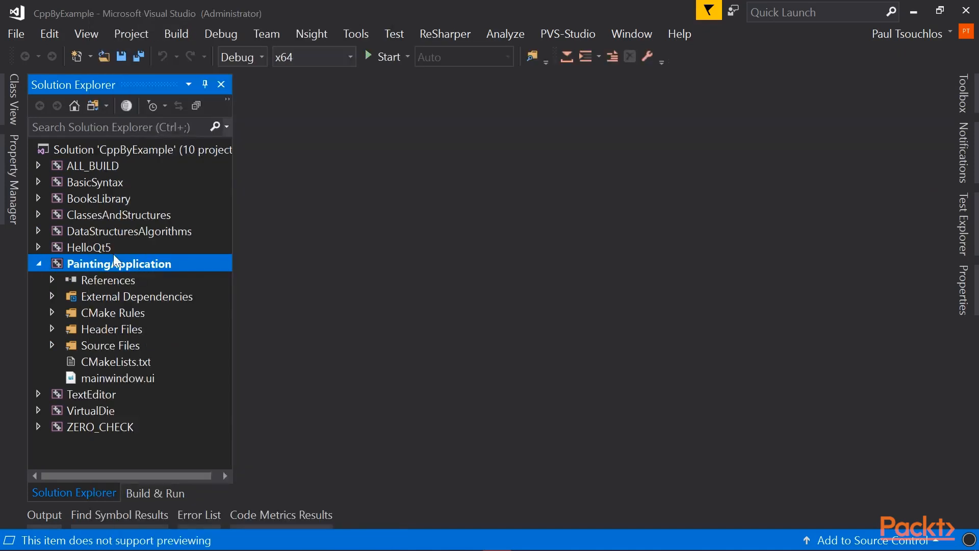
Open mainwindow.cpp from the PaintingApplication source files
left_click(53, 346)
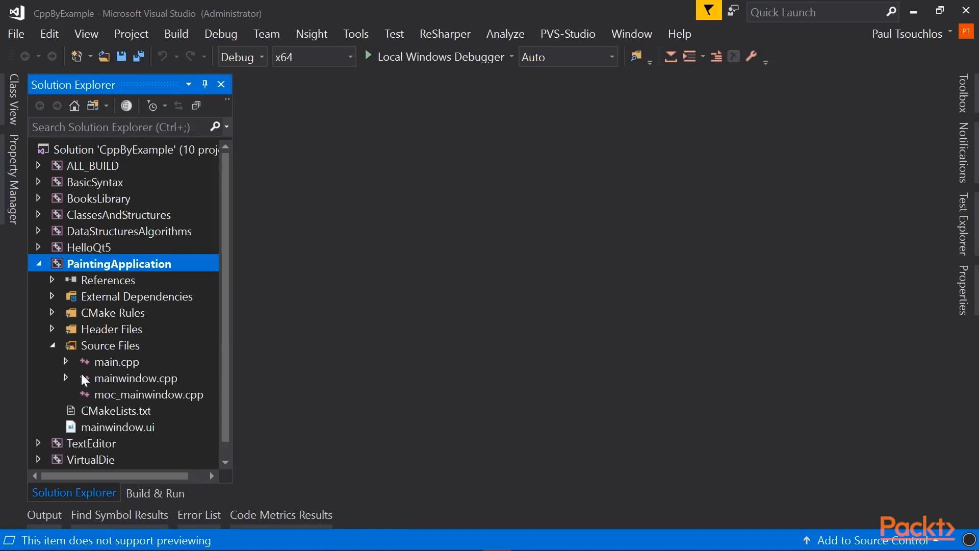
left_click(134, 378)
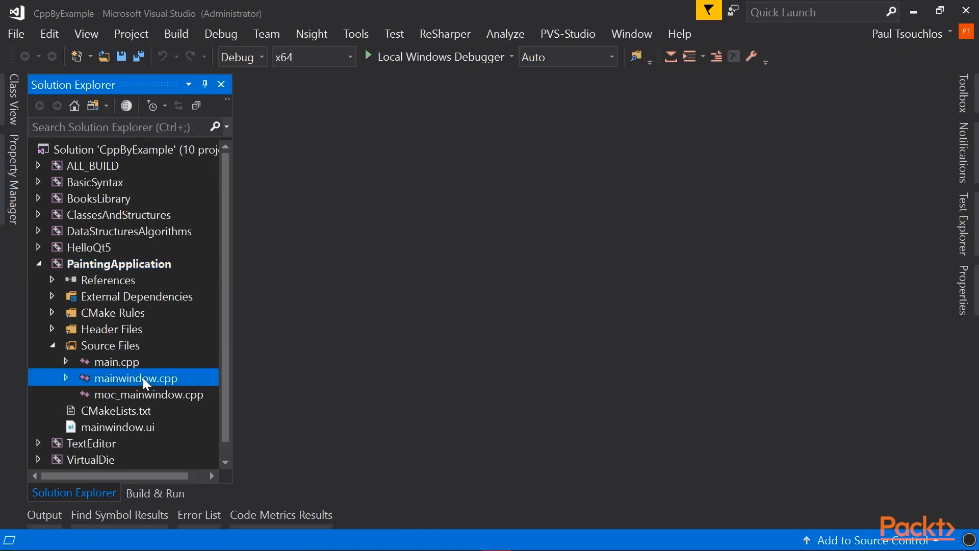
double_click(134, 377)
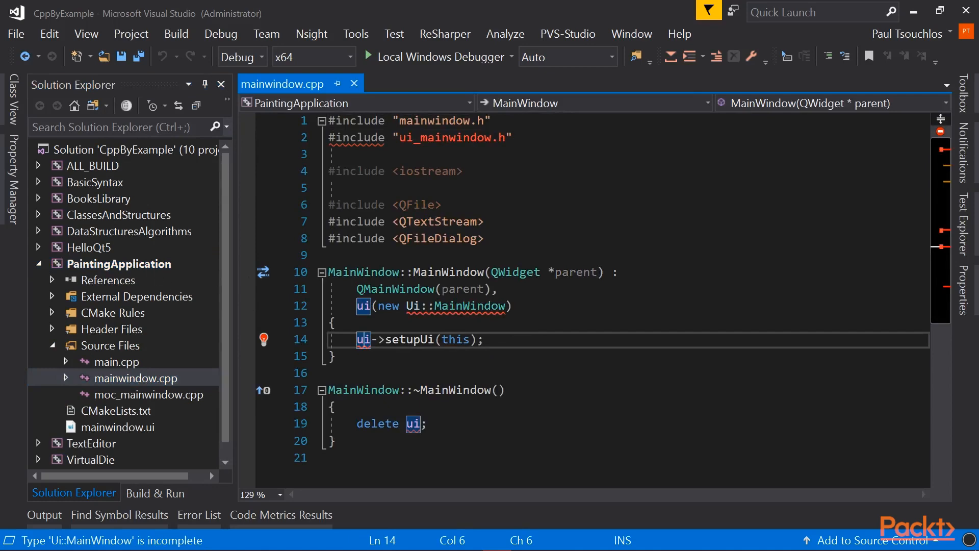
Build the PaintingApplication project and launch it with Local Windows Debugger
left_click(128, 264)
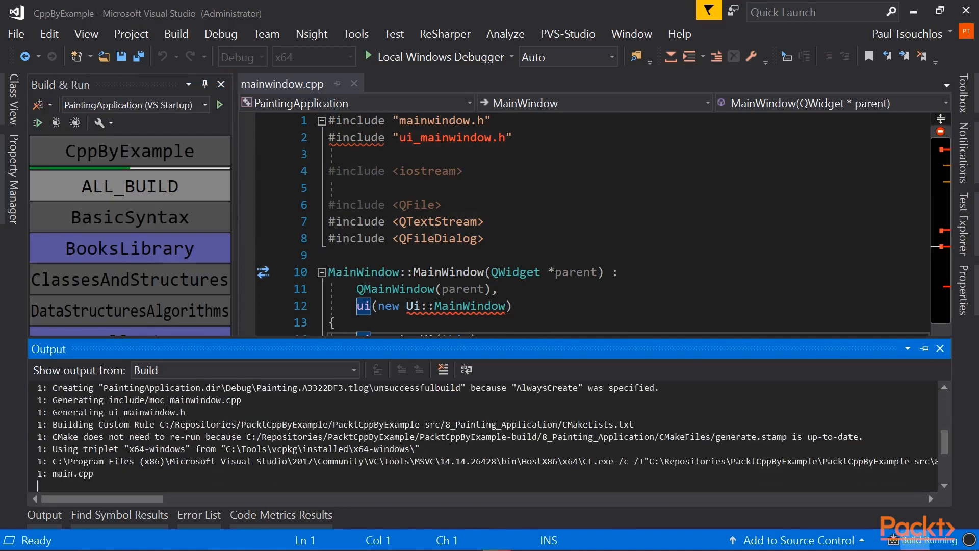
scroll("down", 3)
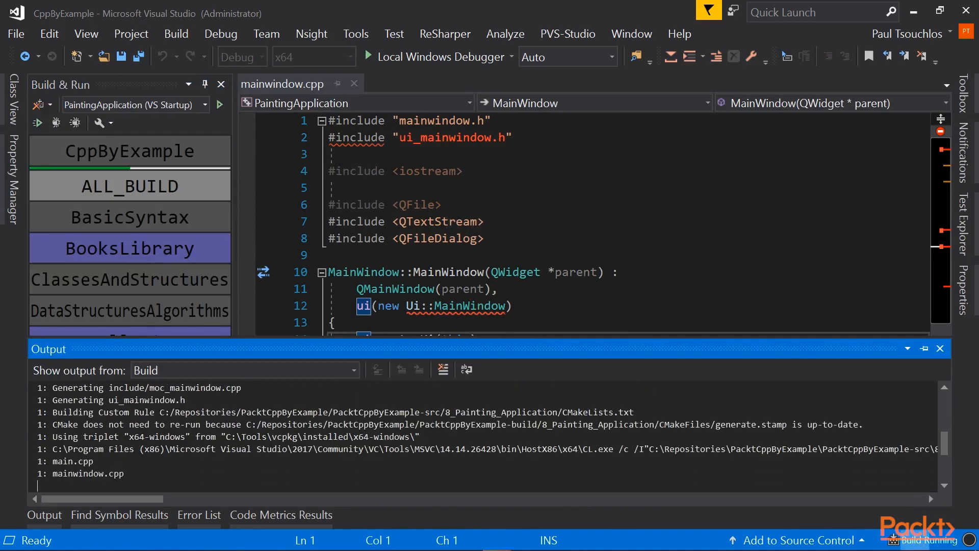
scroll("down", 3)
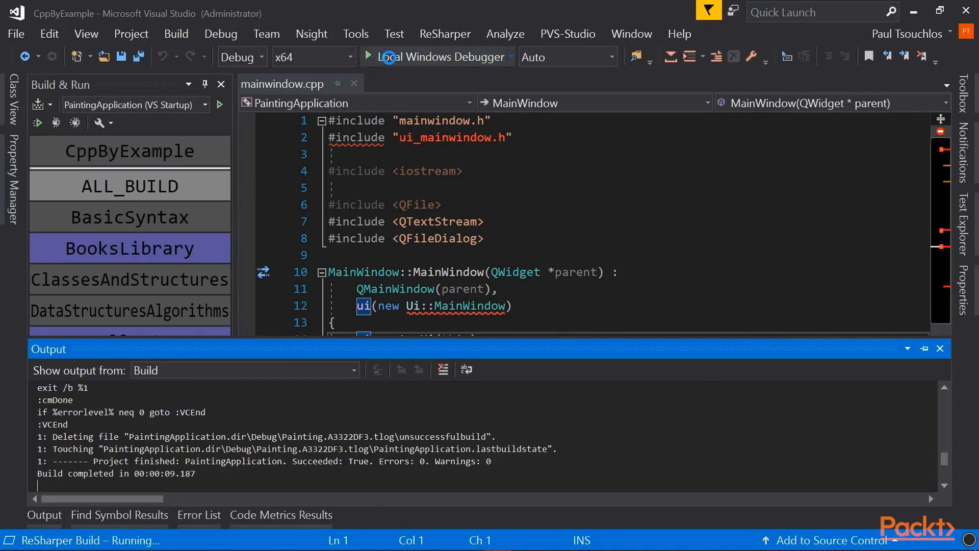
left_click(375, 57)
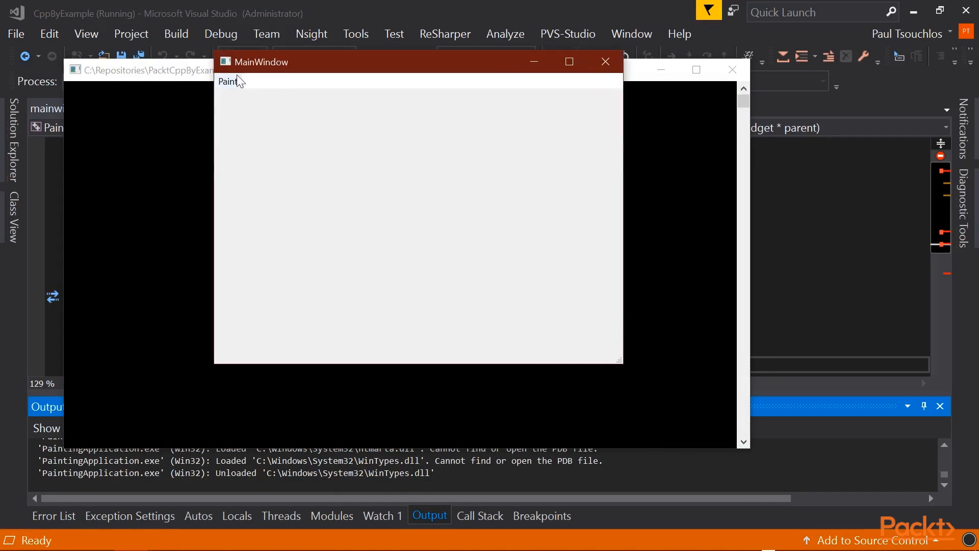
View the running app's Paint menu options, then close the application window
left_click(228, 82)
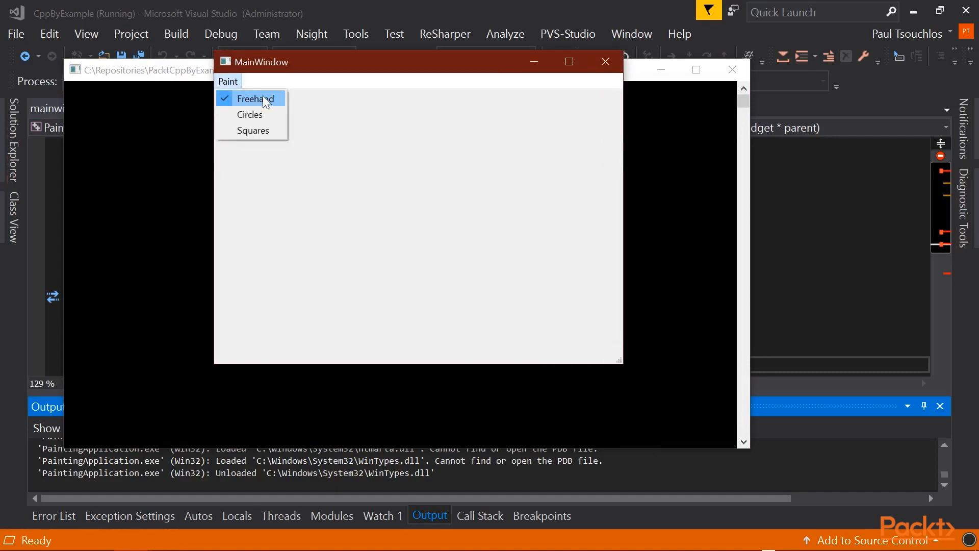
mouse_move(236, 83)
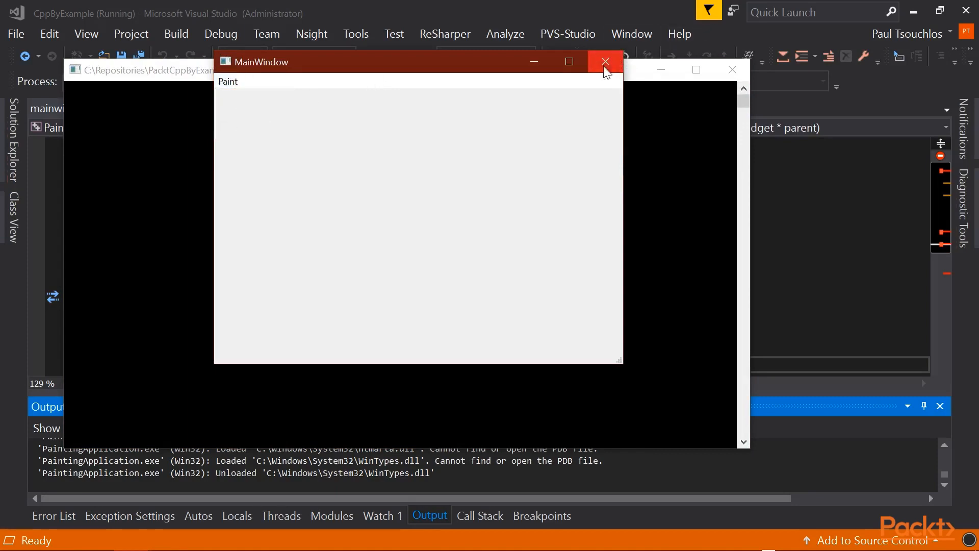
left_click(603, 61)
type("#")
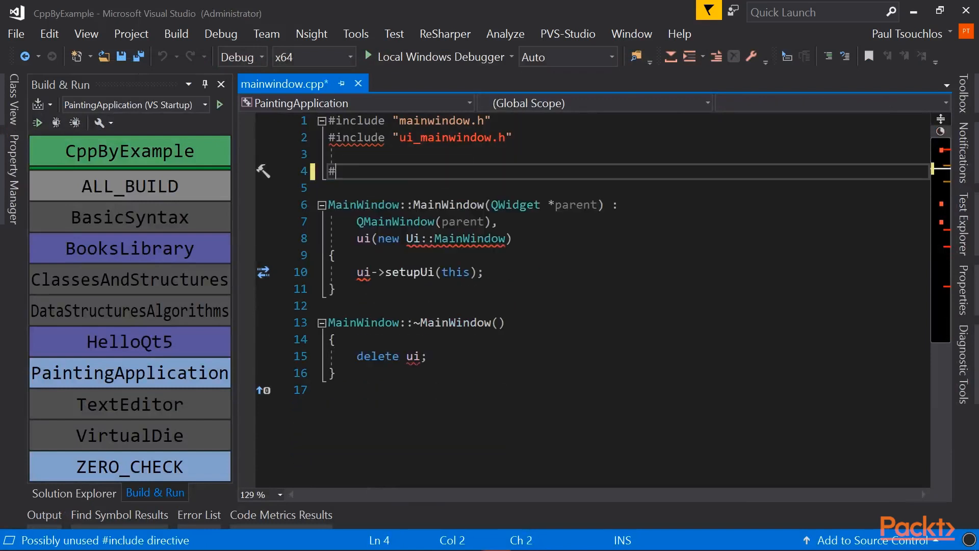
Write #include <QActionGroup> at the top of mainwindow.cpp
type("include <>")
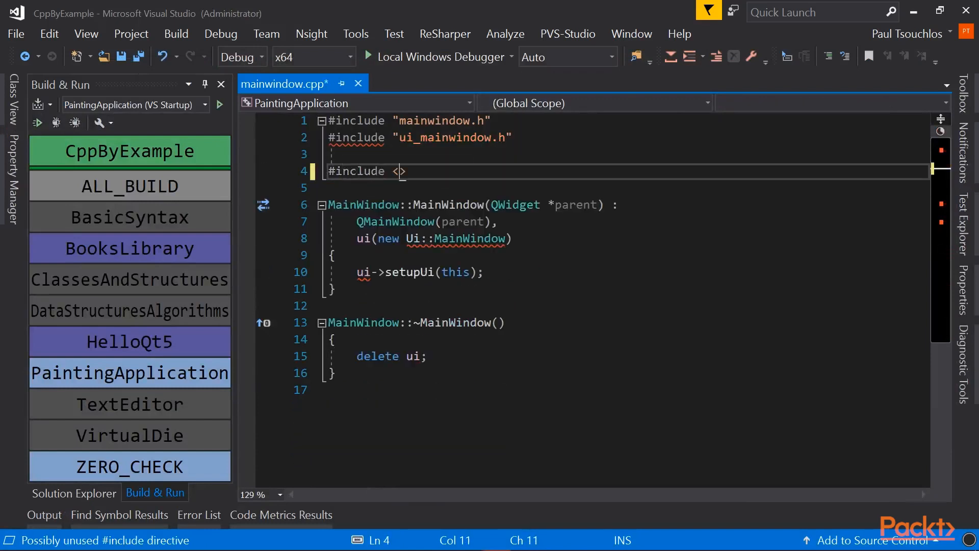
type("QActionGro")
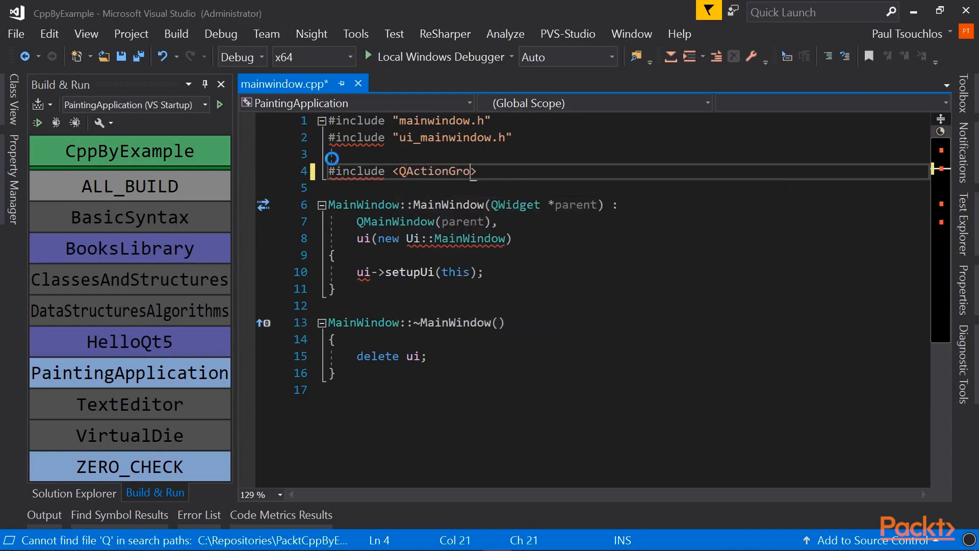
type("up>")
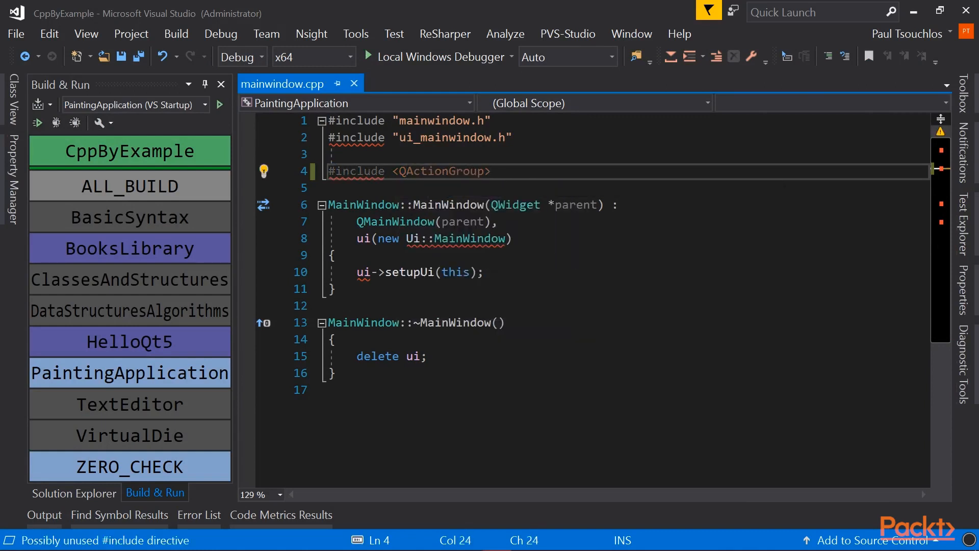
key("enter")
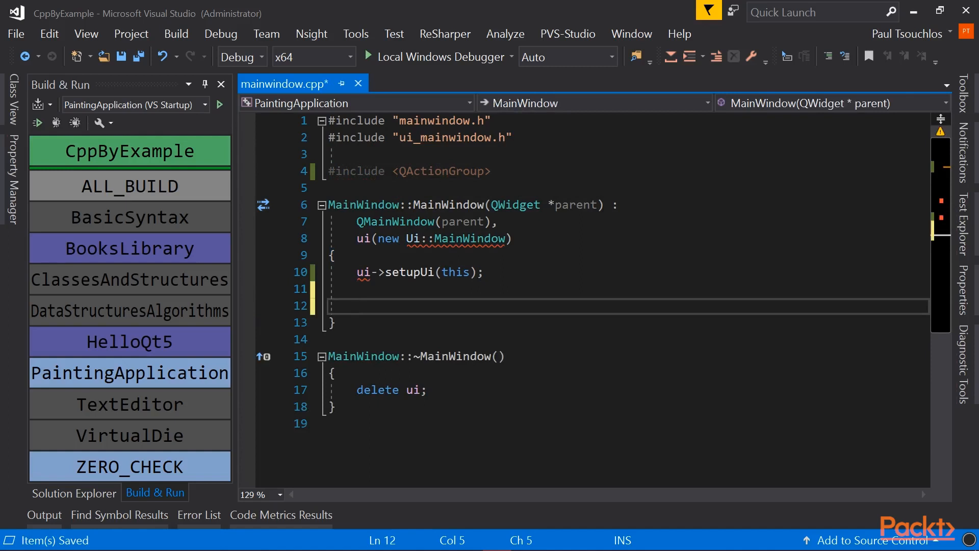
Write auto action_group = new QActionGroup(this); in the MainWindow constructor
type("auto action")
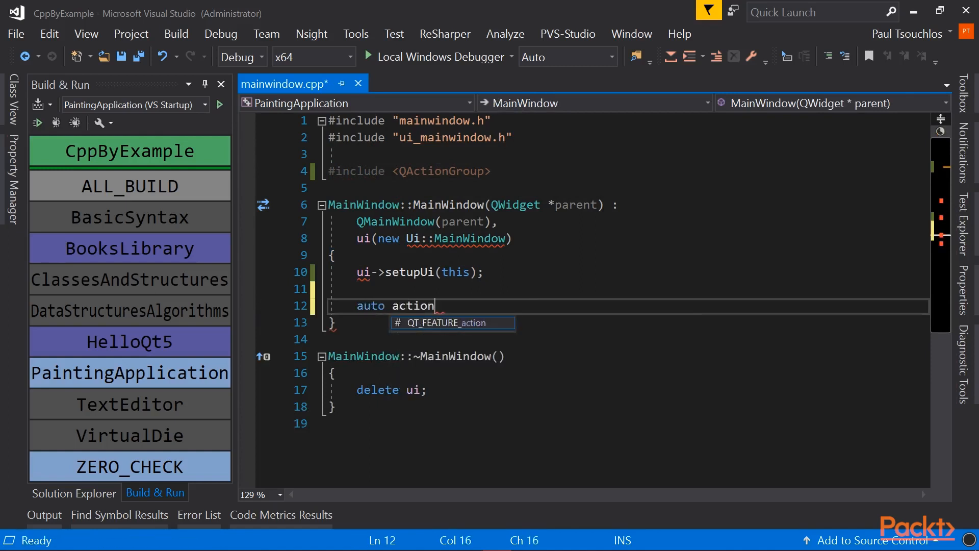
type("_group = new")
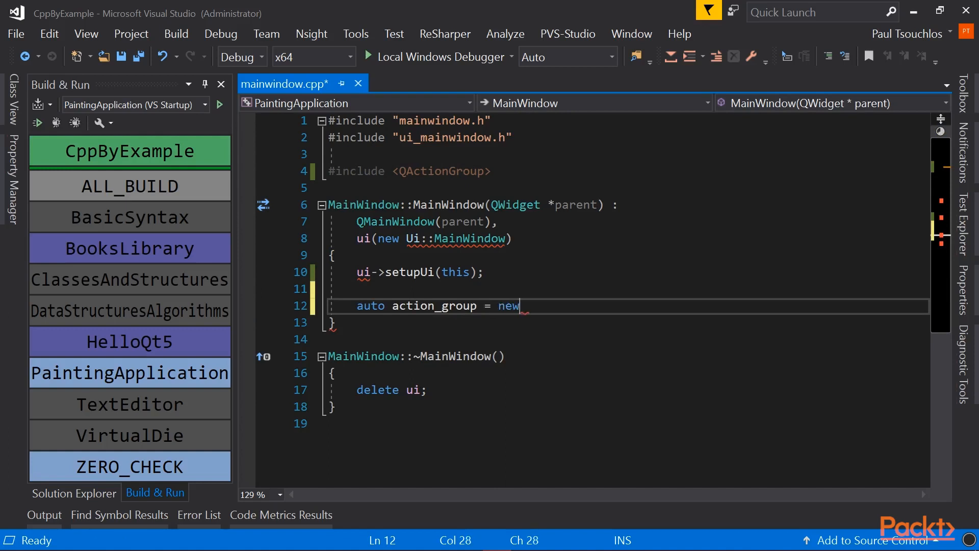
type("QActionGroup(")
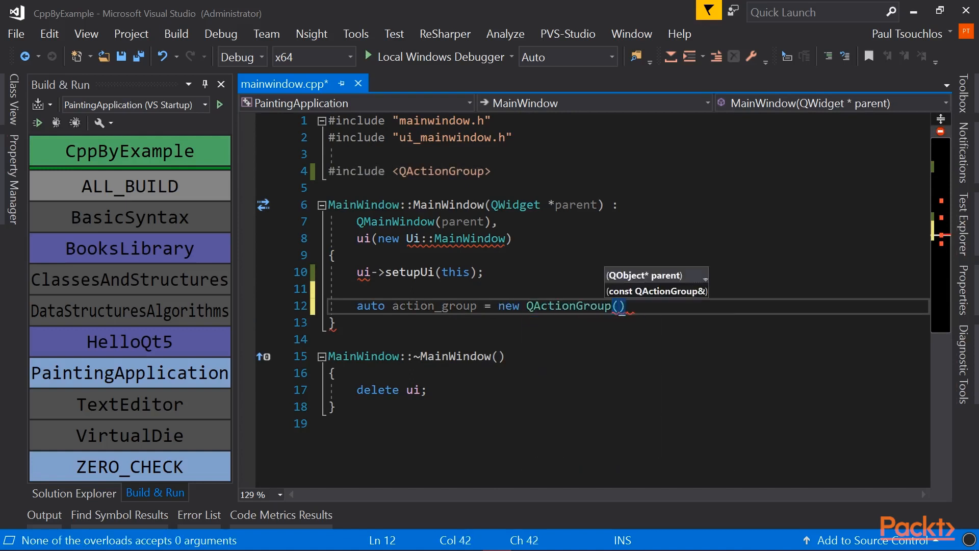
type("this);")
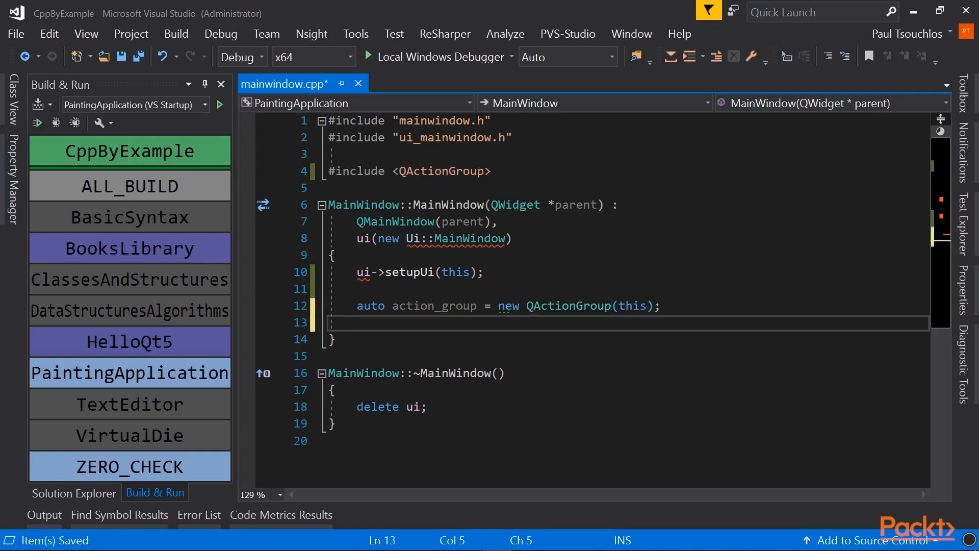
Add the Freehand, Circles and Squares actions to action_group with addAction calls
type("action_group")
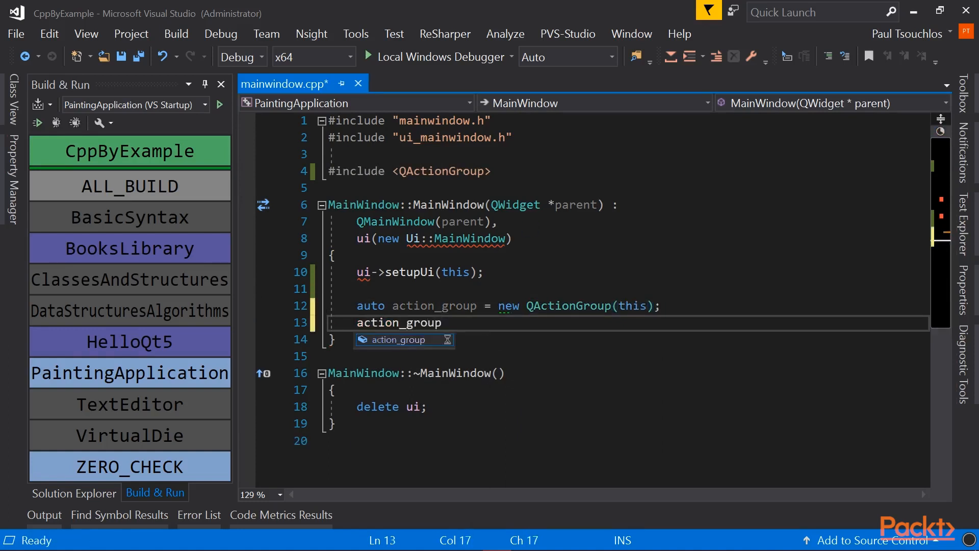
type("->addAction()")
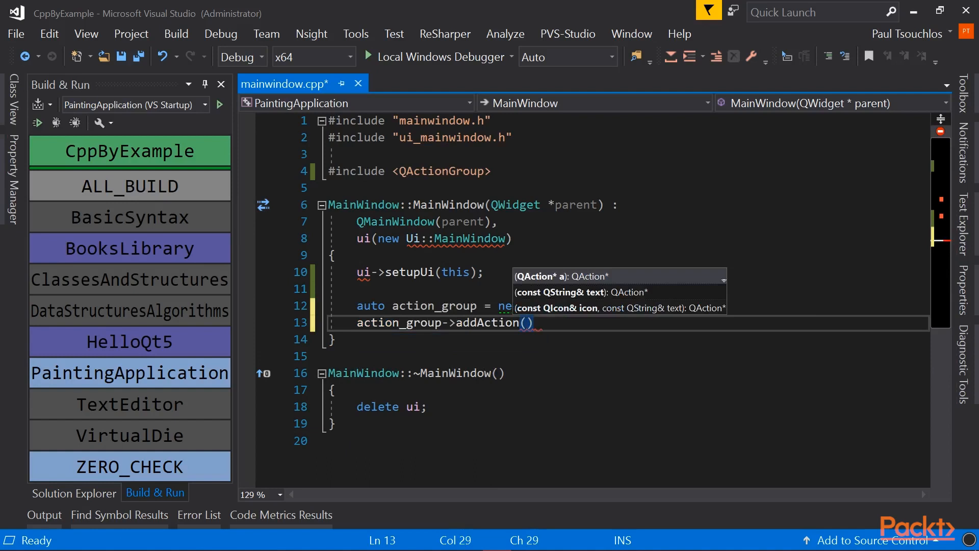
type("ui->actionCircles")
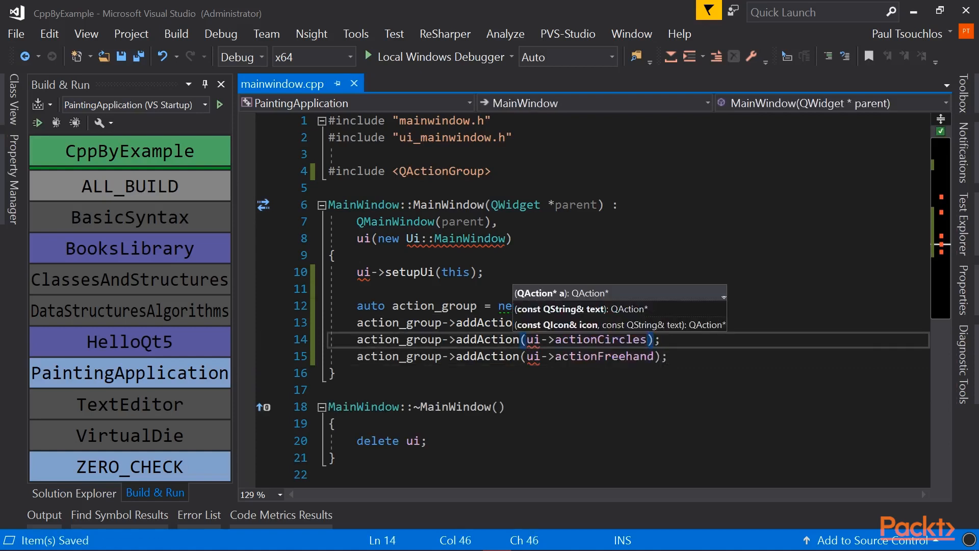
type("actionSquares")
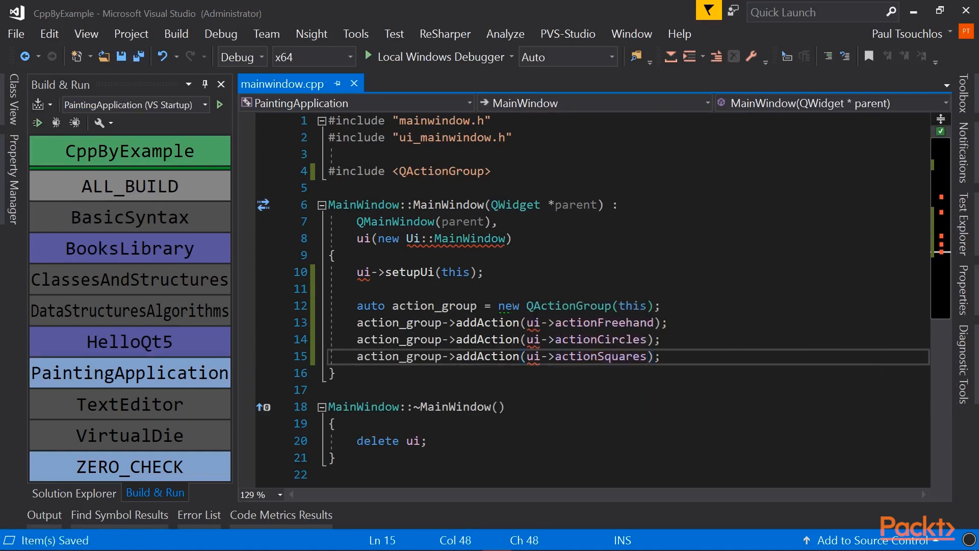
key("enter")
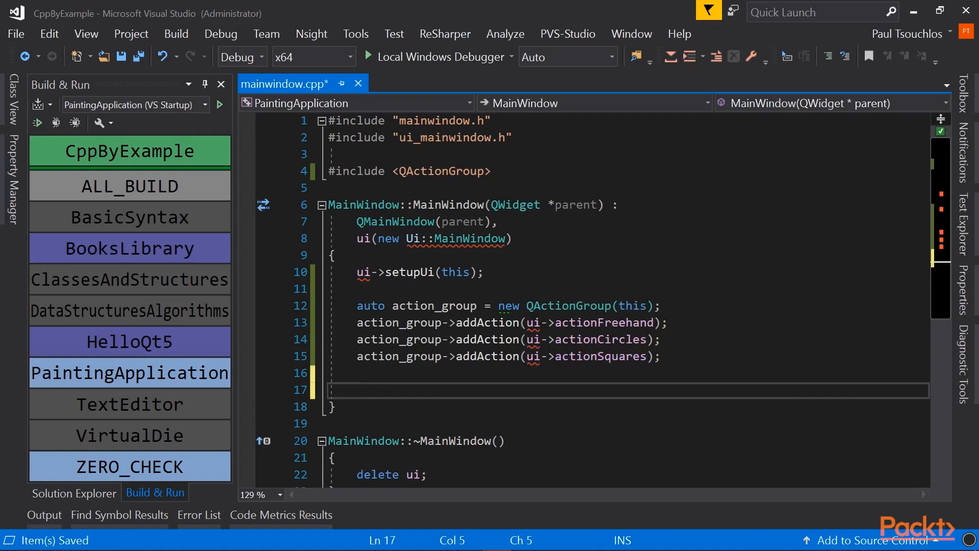
Write ui->actionFreehand->setChecked(true); and save mainwindow.cpp
type("action_group->")
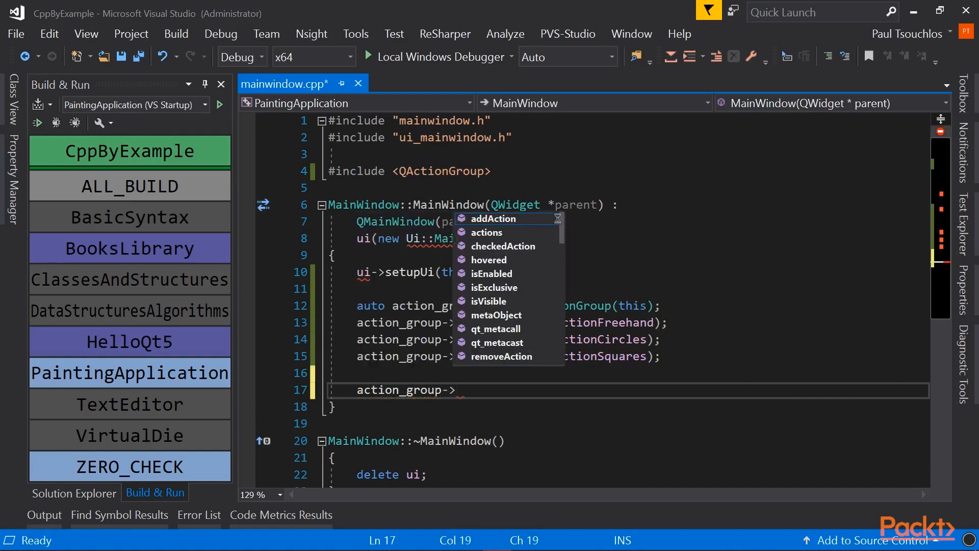
key("Escape")
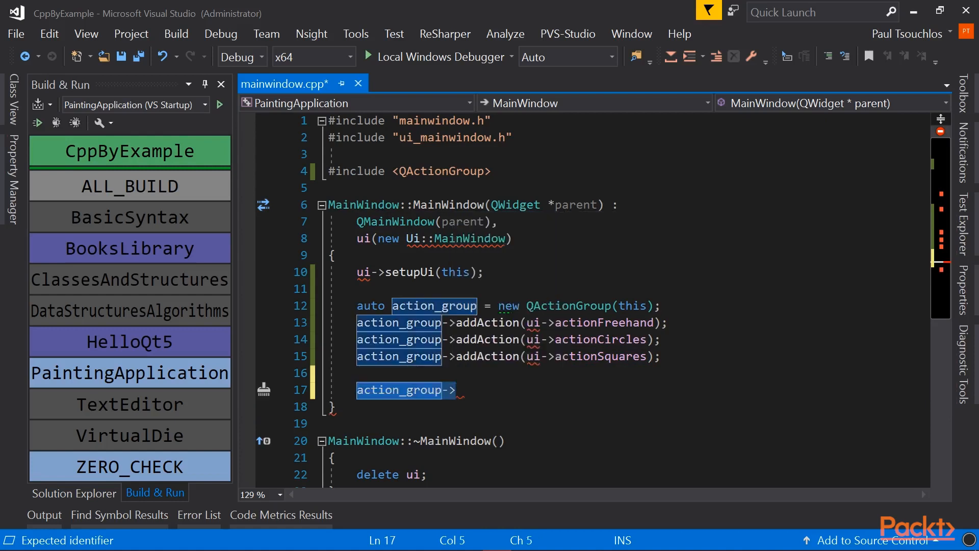
type("ui->")
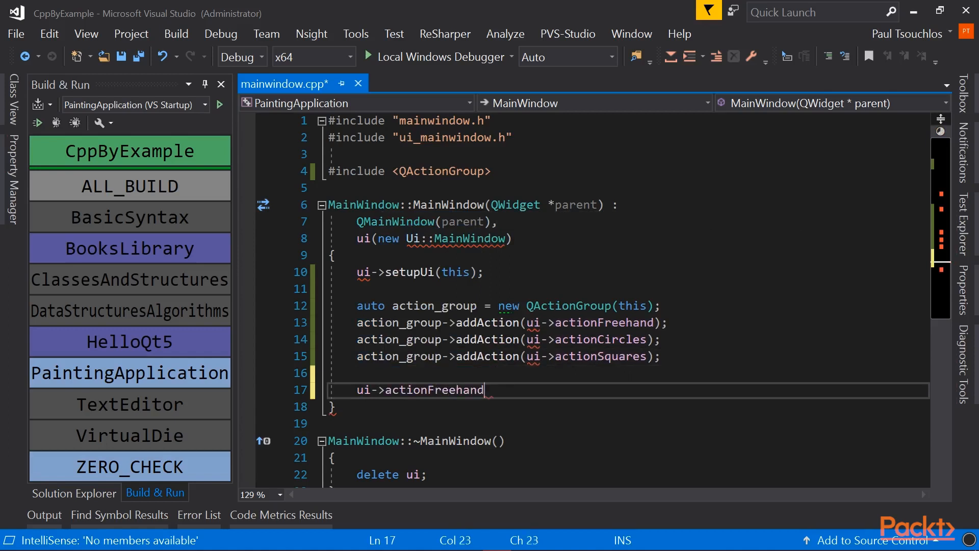
type("->setChecked(true")
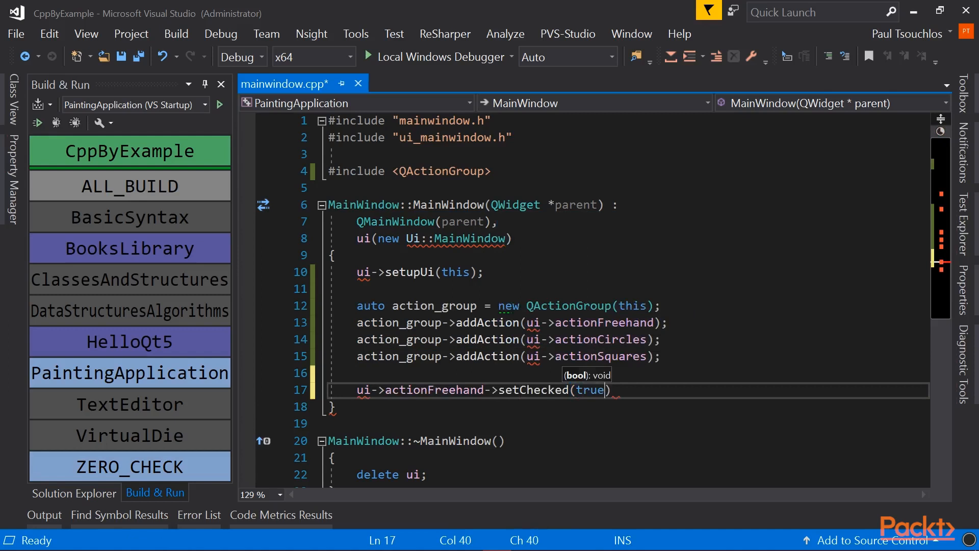
key("ctrl+s")
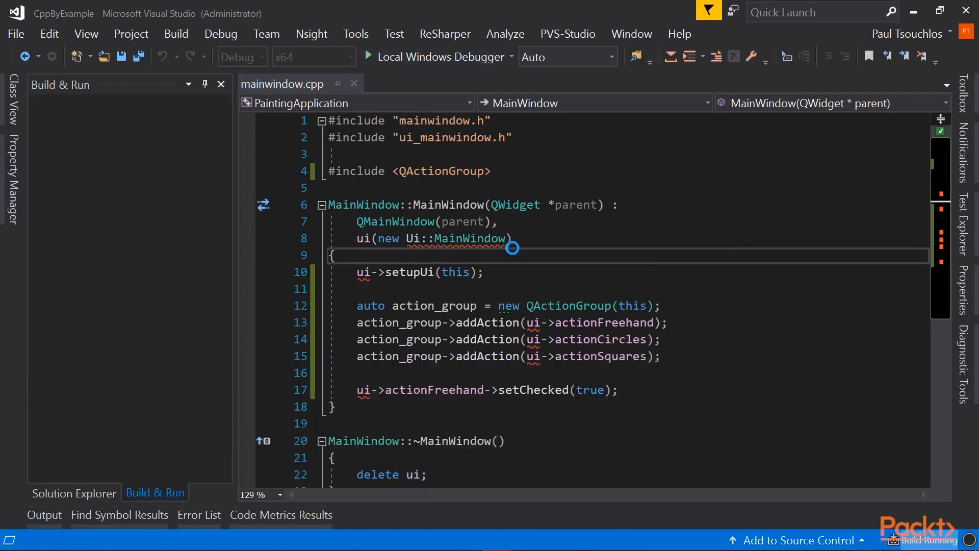
Run the rebuilt PaintingApplication and choose Freehand from the Paint menu
left_click(375, 57)
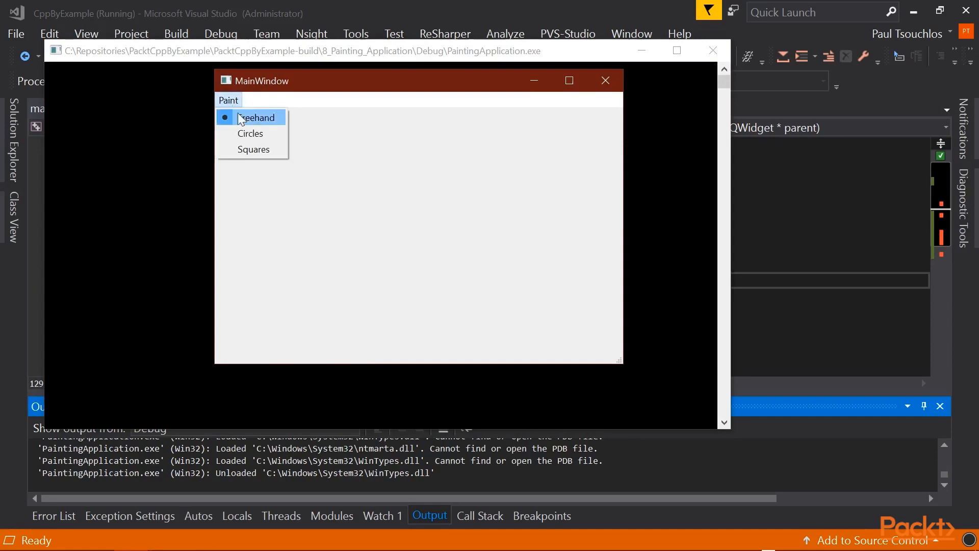
left_click(255, 118)
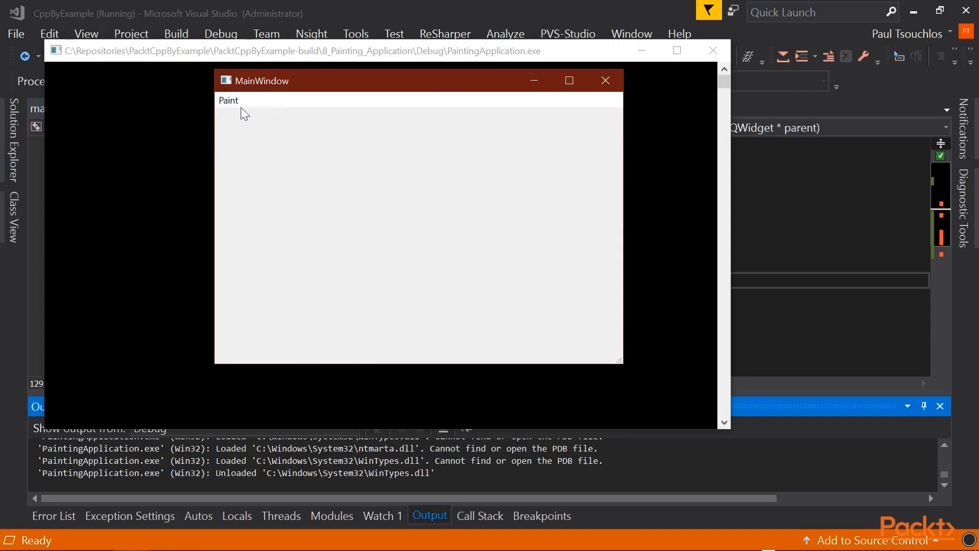